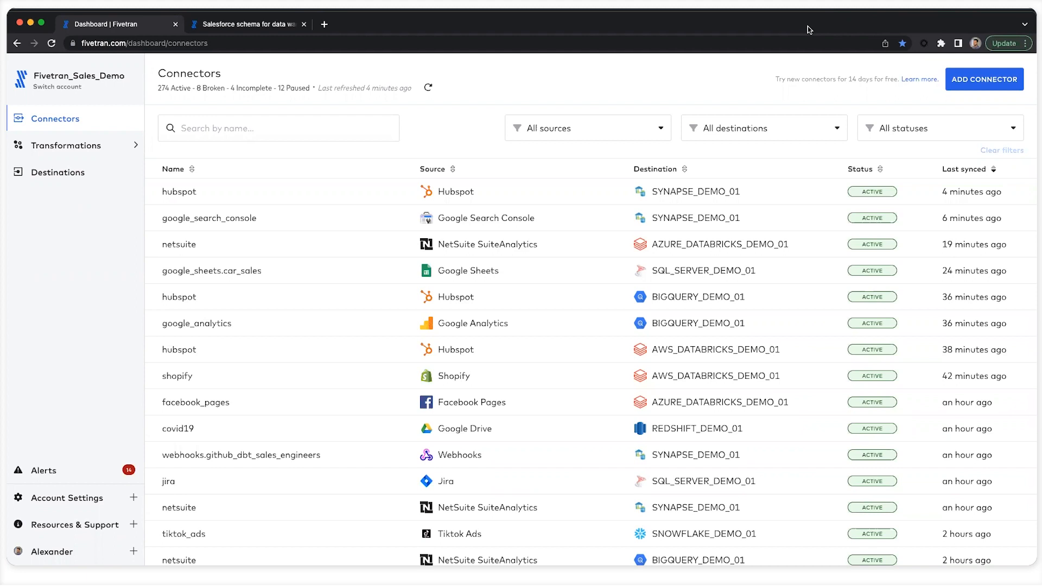
# Step: Begin adding a new connector from the Connectors page
pyautogui.click(983, 79)
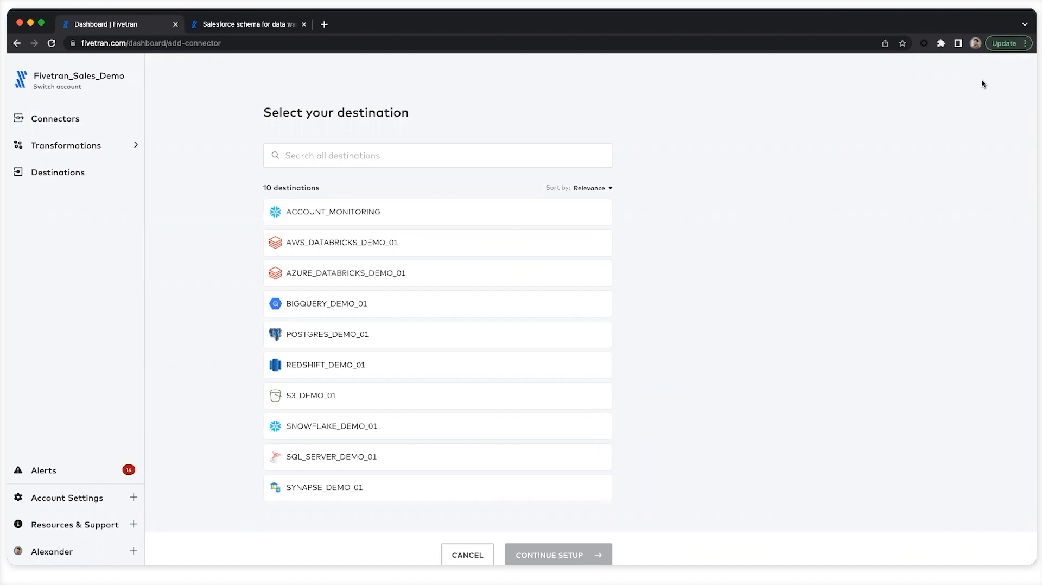
pyautogui.moveTo(424, 395)
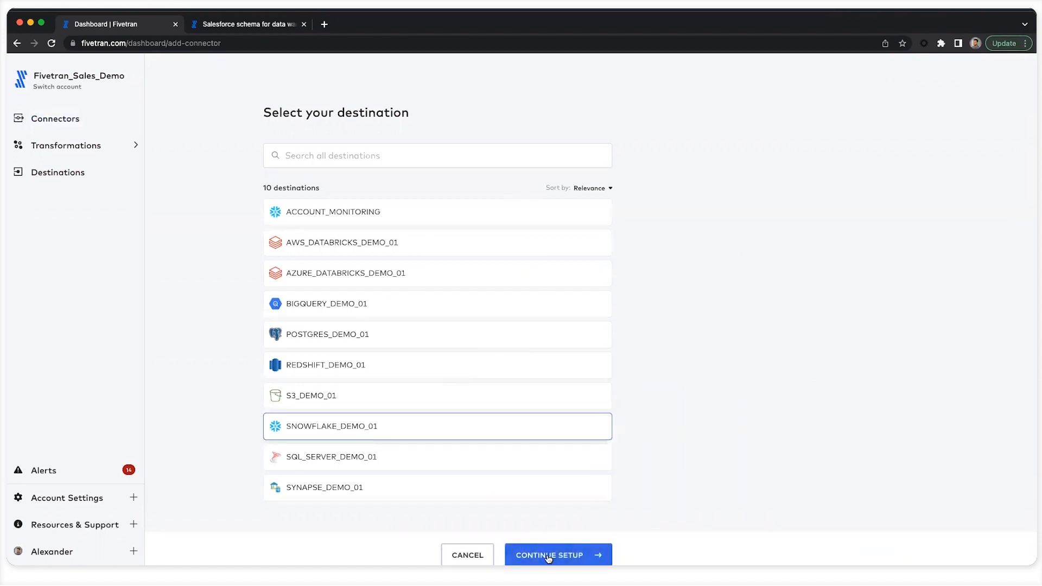
# Step: Confirm SNOWFLAKE_DEMO_01 as destination and choose Salesforce sandbox as the source by searching 'sandbox'
pyautogui.click(555, 555)
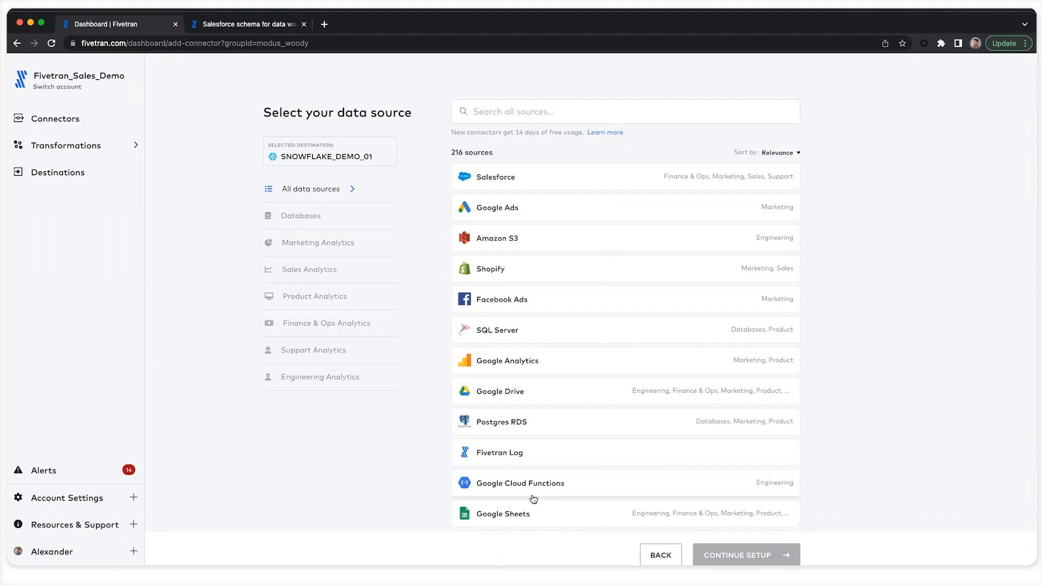
pyautogui.moveTo(538, 474)
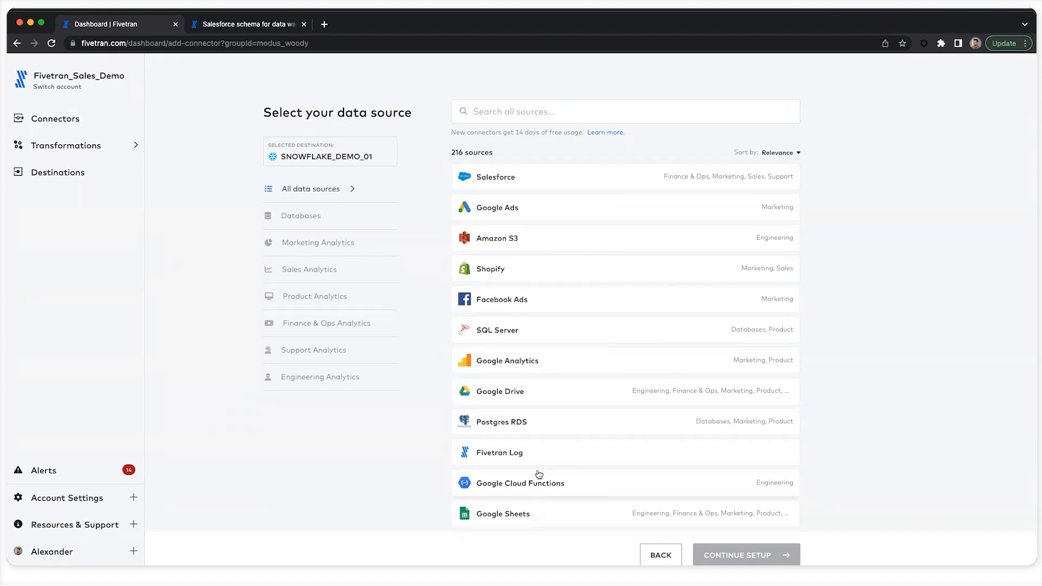
pyautogui.write('san')
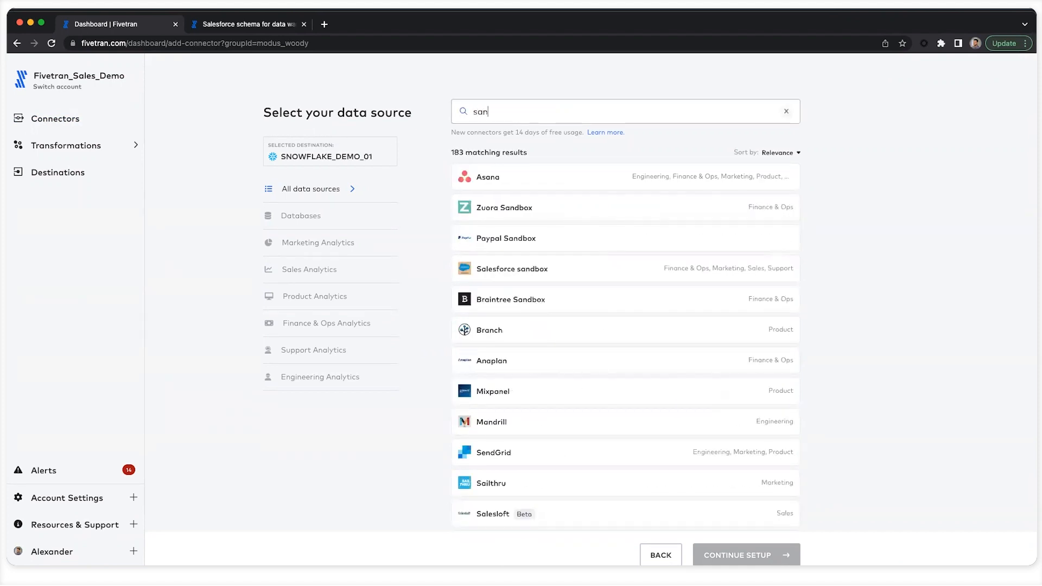
pyautogui.write('dbox')
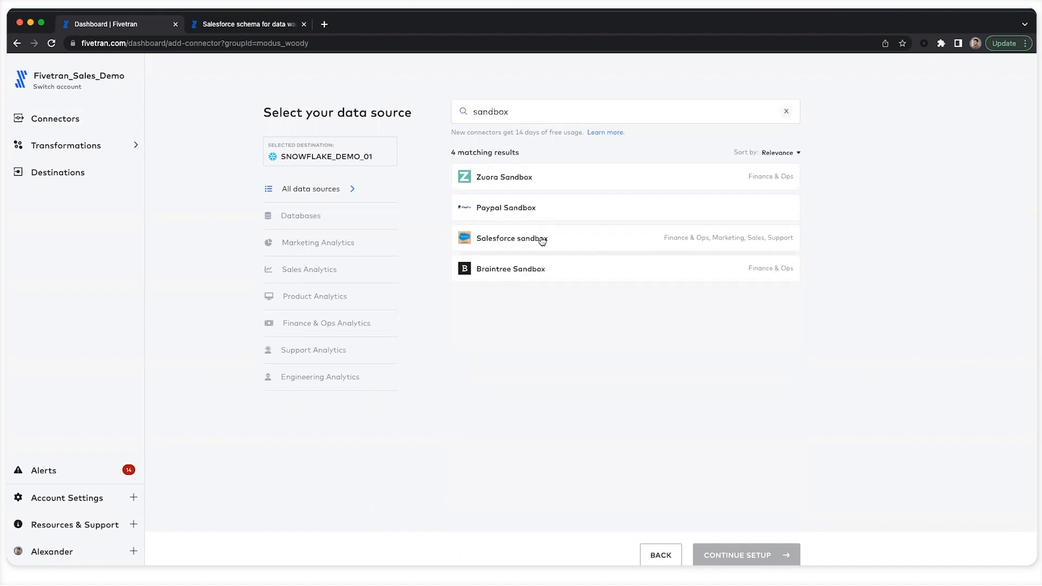
pyautogui.click(511, 237)
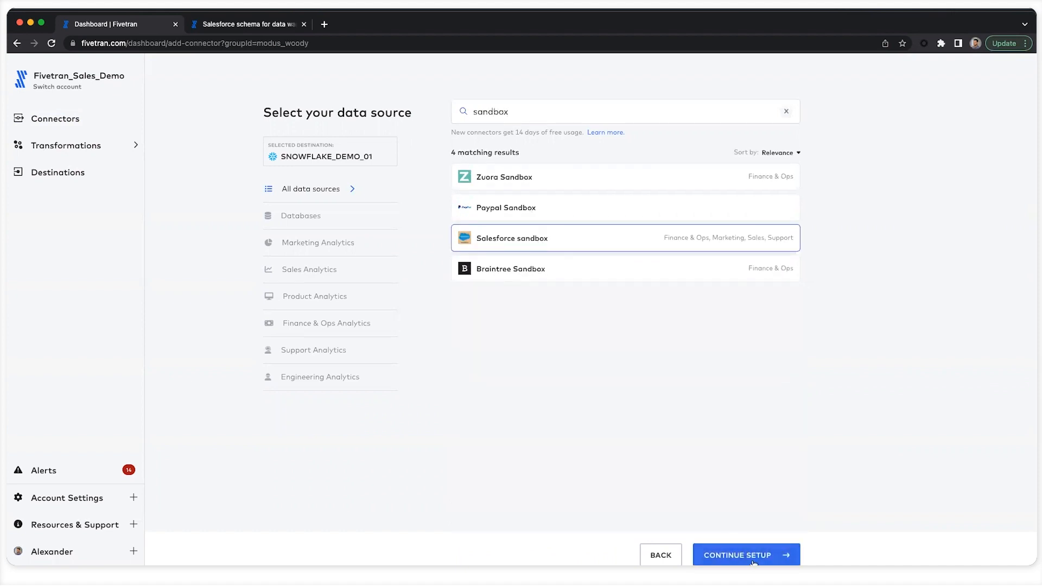
# Step: Continue to the setup form and name the destination schema salesforce_sandbox_demo
pyautogui.click(746, 555)
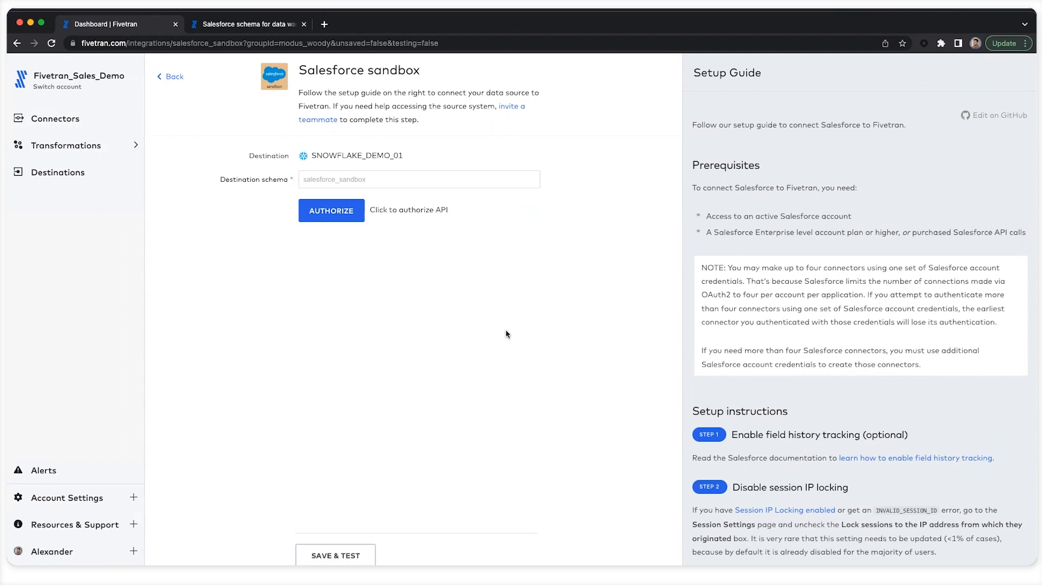
pyautogui.click(419, 179)
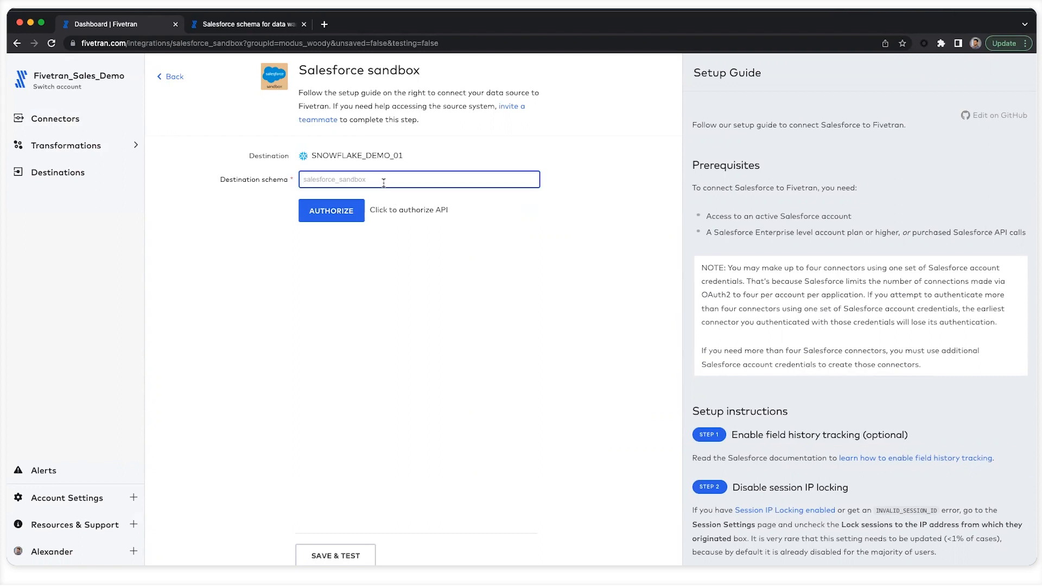
pyautogui.write('salesforce')
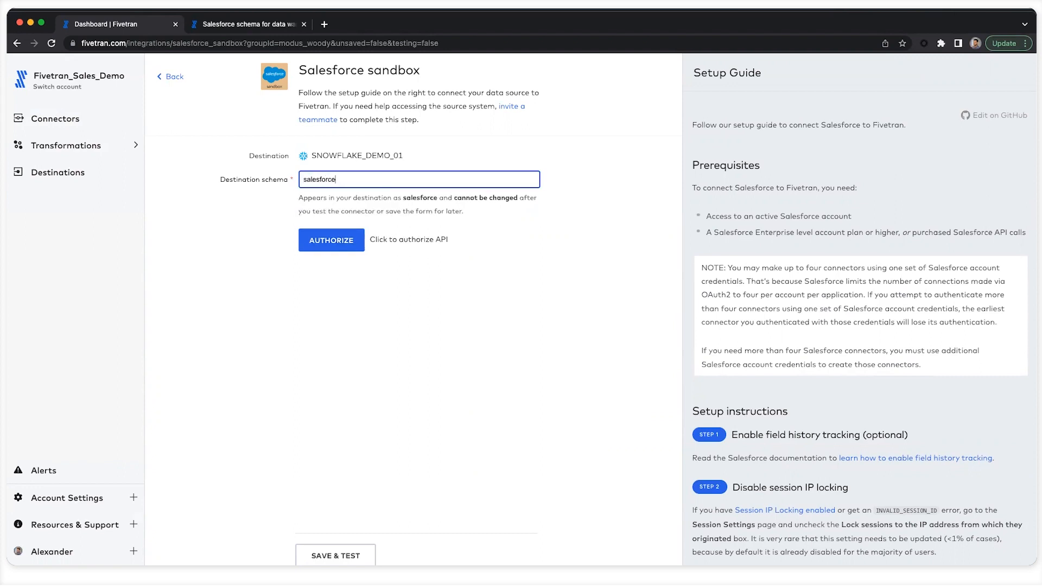
pyautogui.write('_sandbox_d')
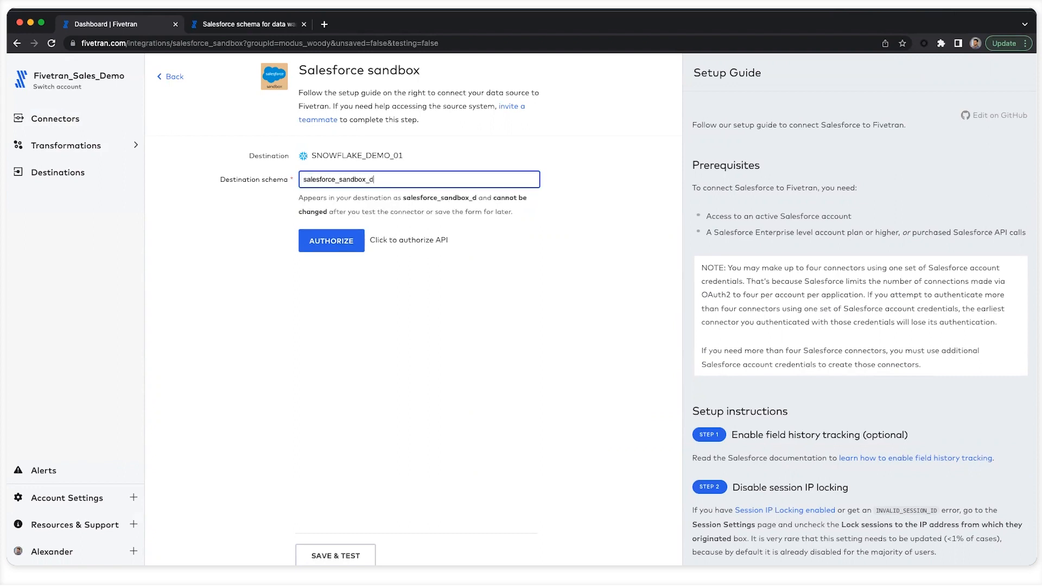
pyautogui.write('emo')
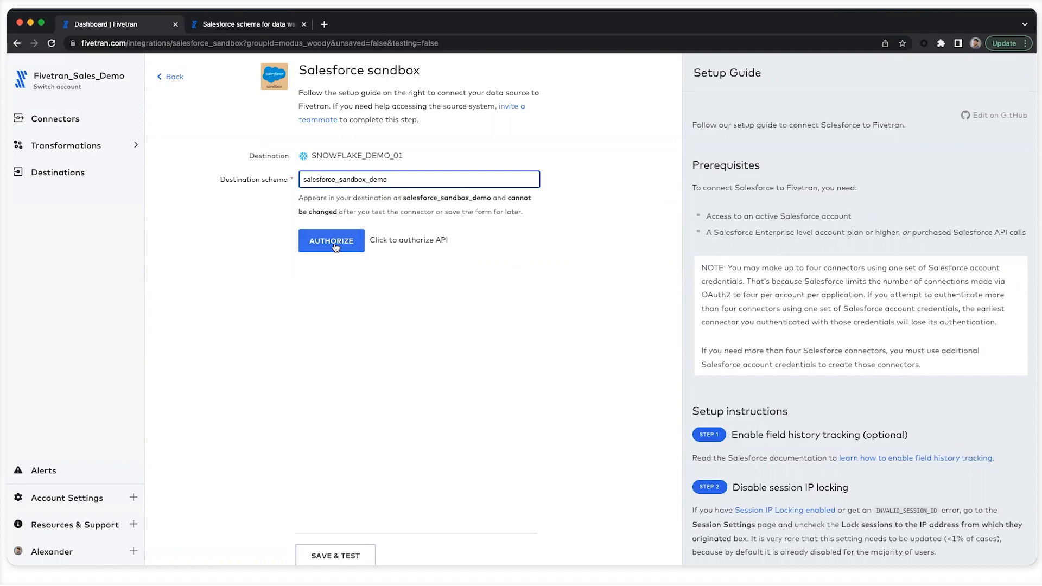
# Step: Authorize the connector by signing in to Salesforce sandbox with the saved username
pyautogui.click(331, 241)
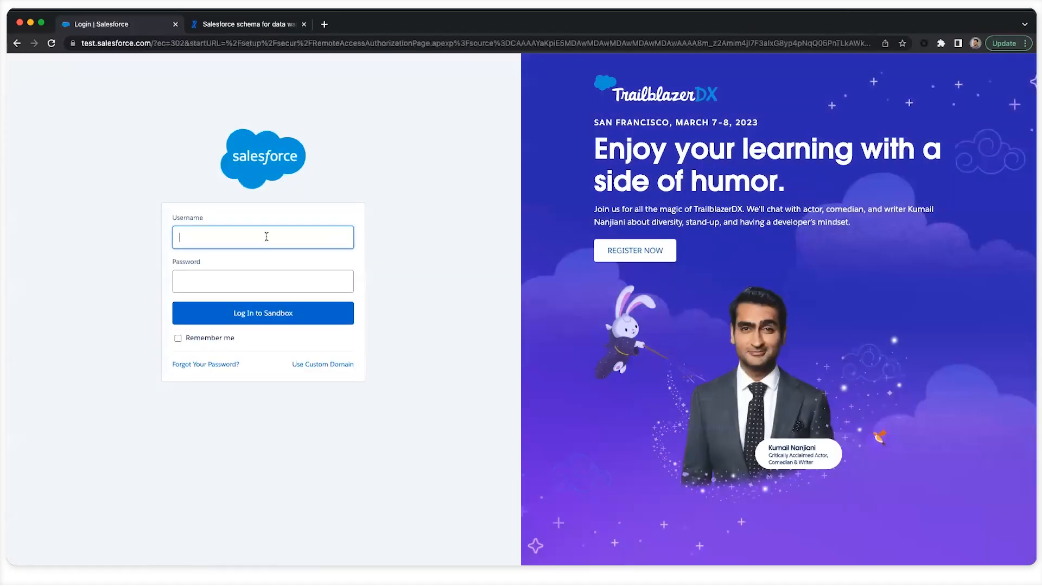
pyautogui.write('okta')
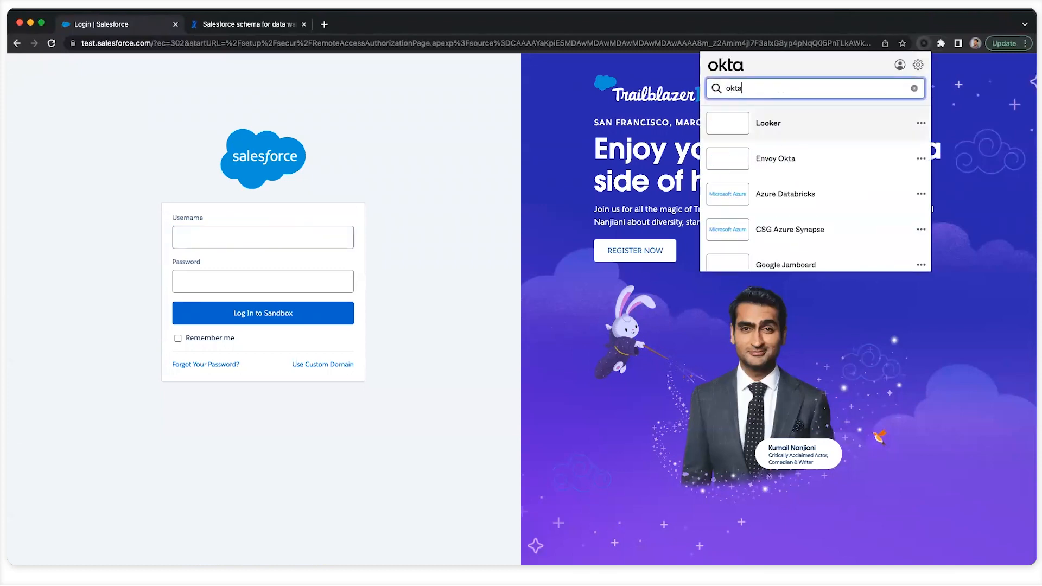
pyautogui.write('sa')
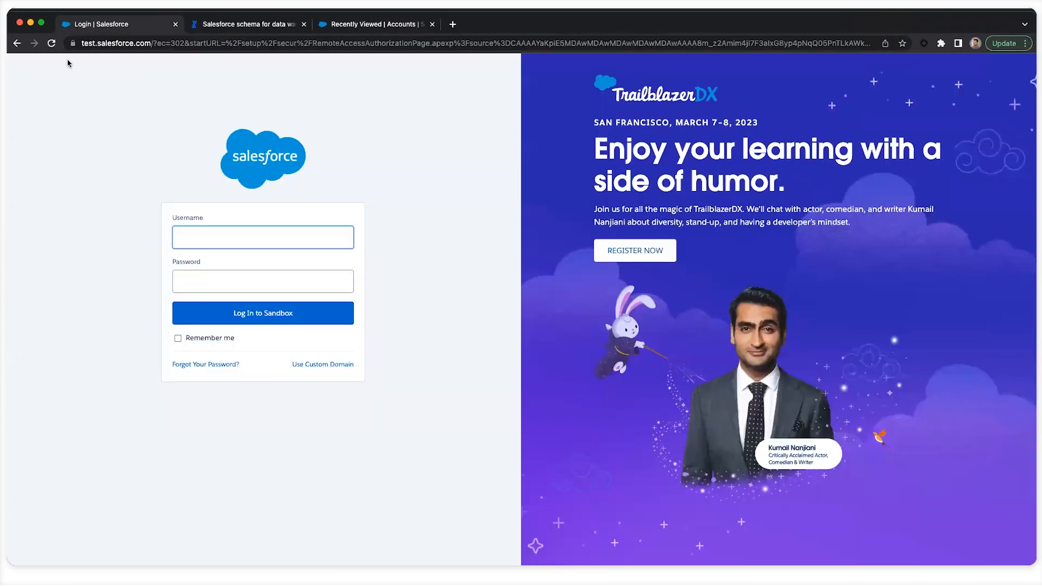
pyautogui.click(262, 313)
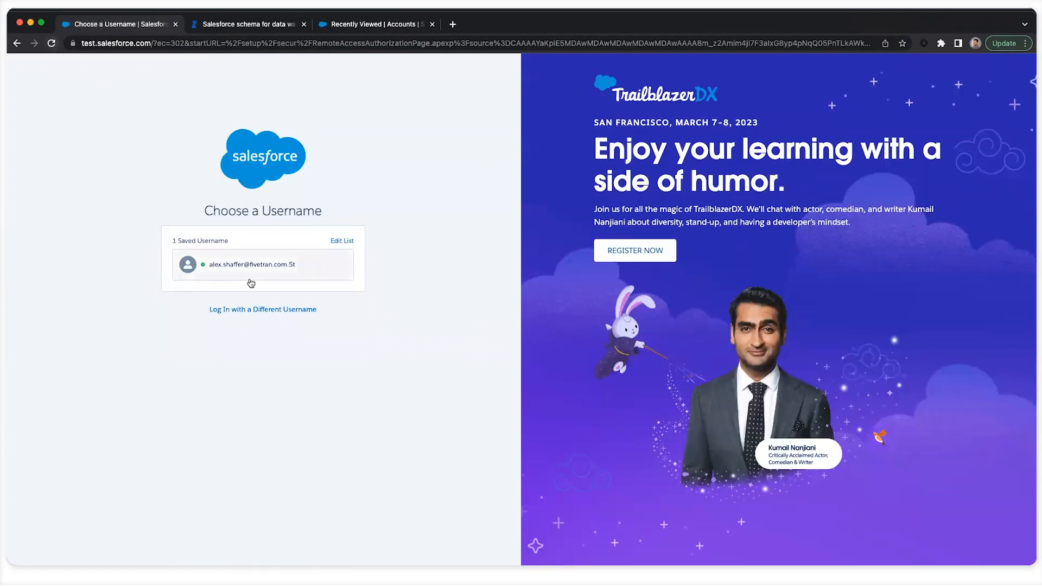
pyautogui.click(250, 265)
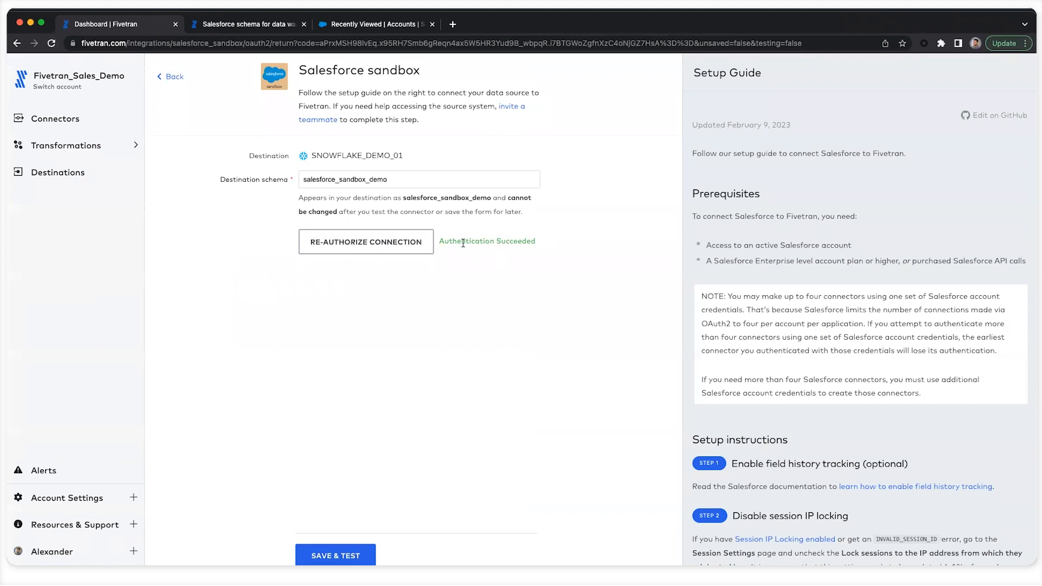
pyautogui.moveTo(379, 518)
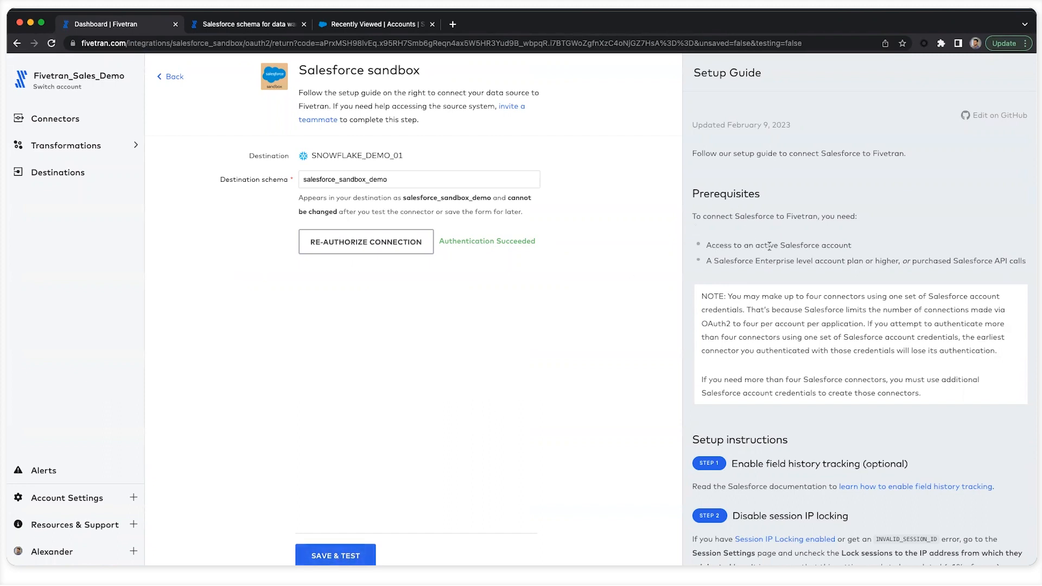
pyautogui.doubleClick(776, 244)
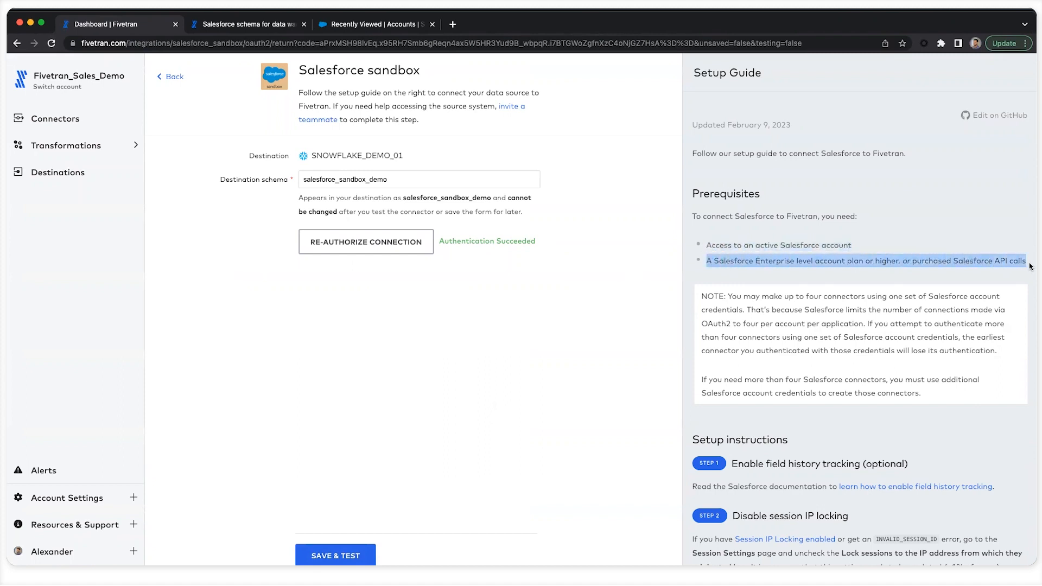
pyautogui.moveTo(919, 236)
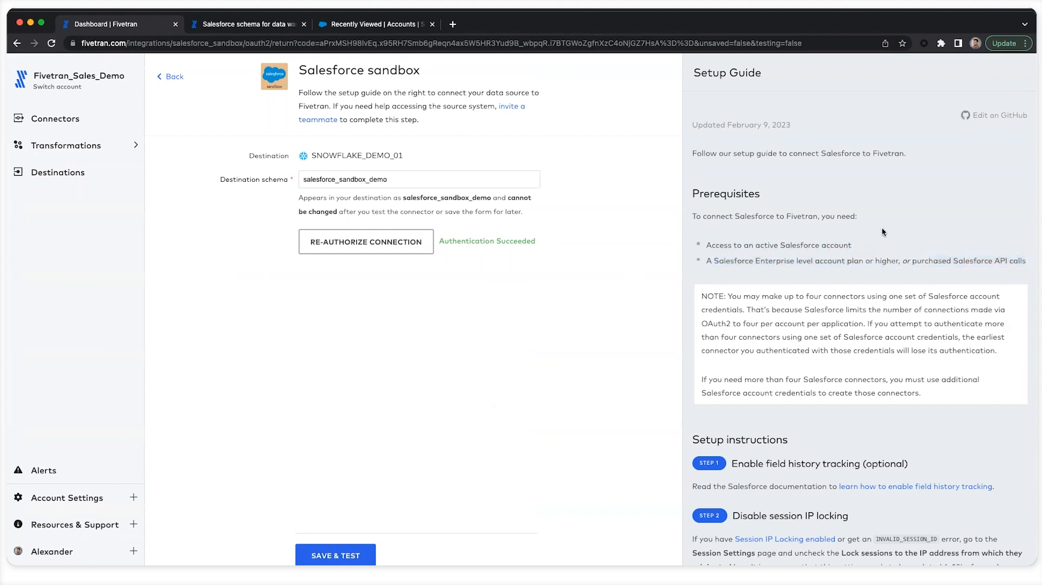
pyautogui.moveTo(875, 230)
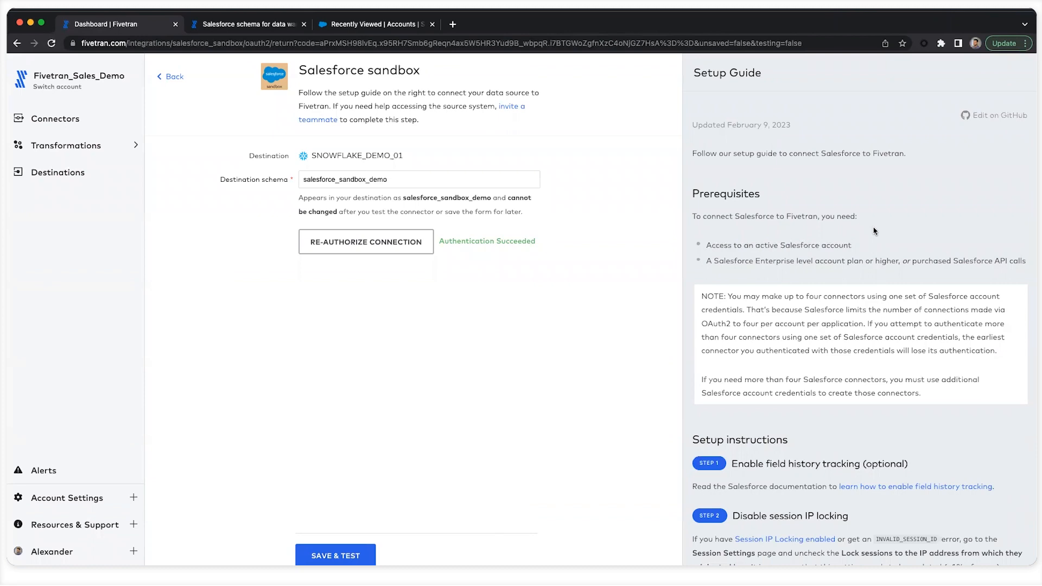
pyautogui.scroll(-3)
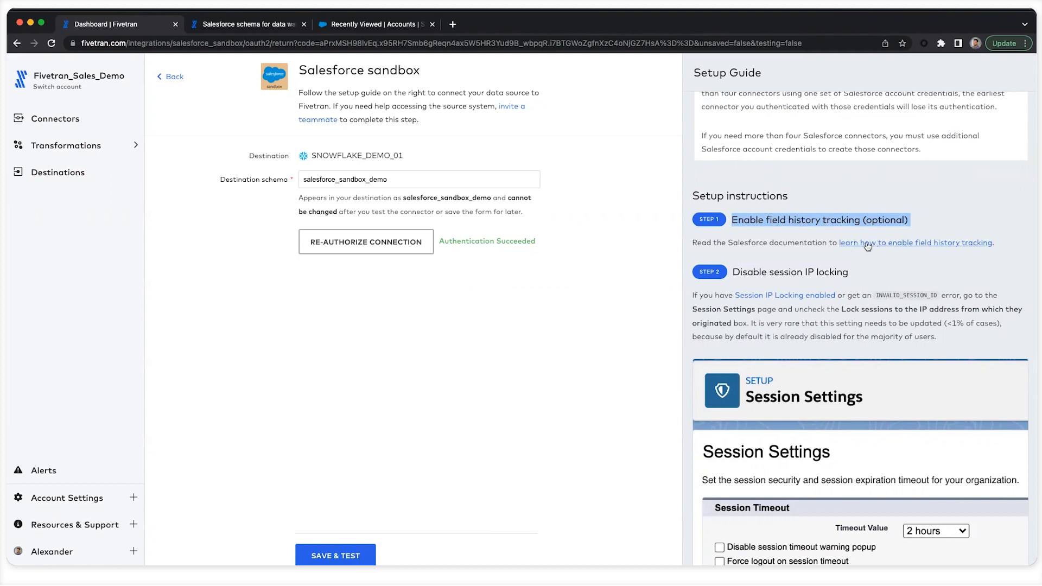
pyautogui.moveTo(825, 241)
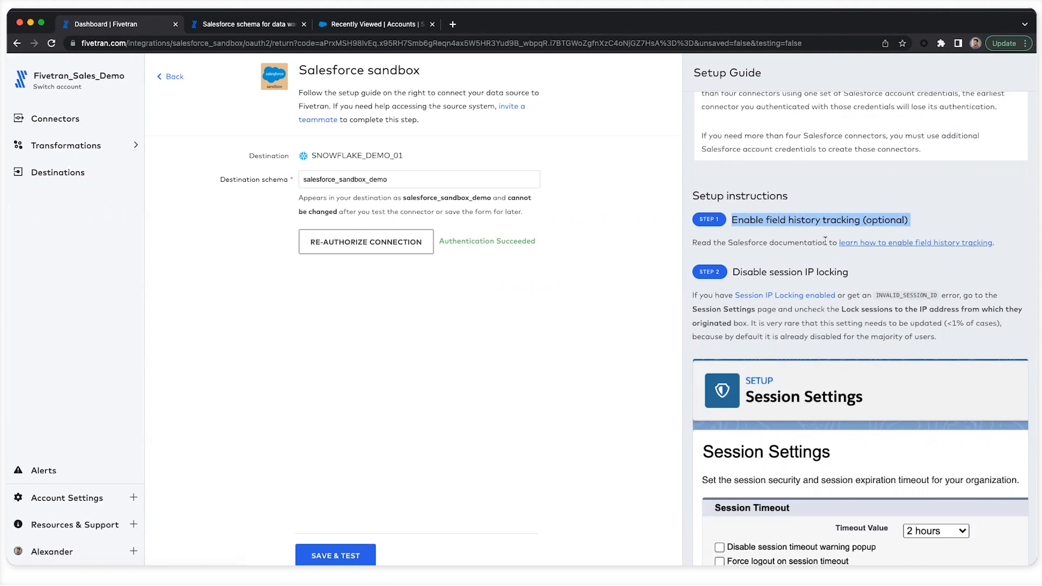
pyautogui.scroll(-3)
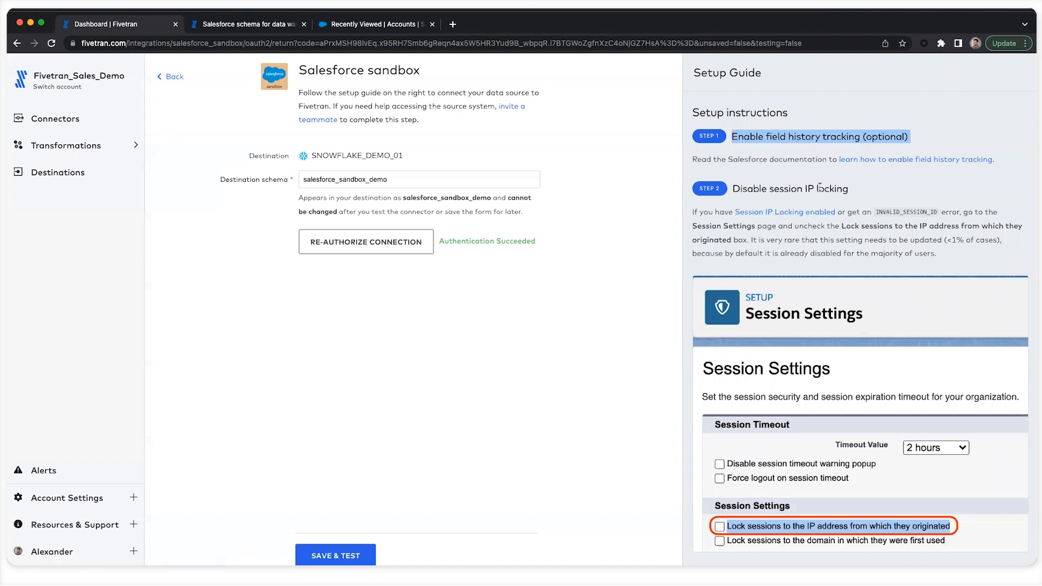
pyautogui.scroll(-3)
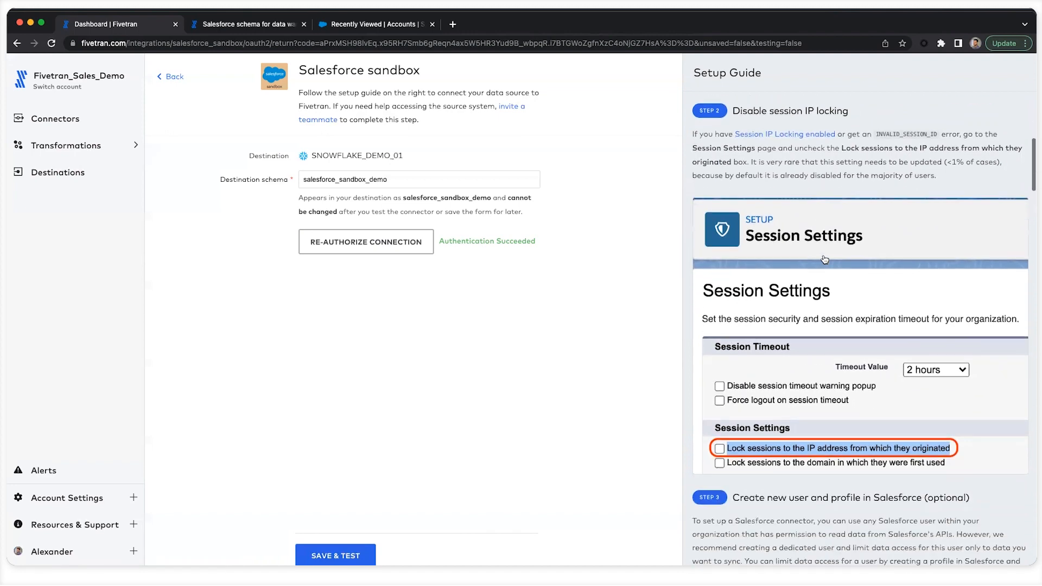
pyautogui.scroll(-3)
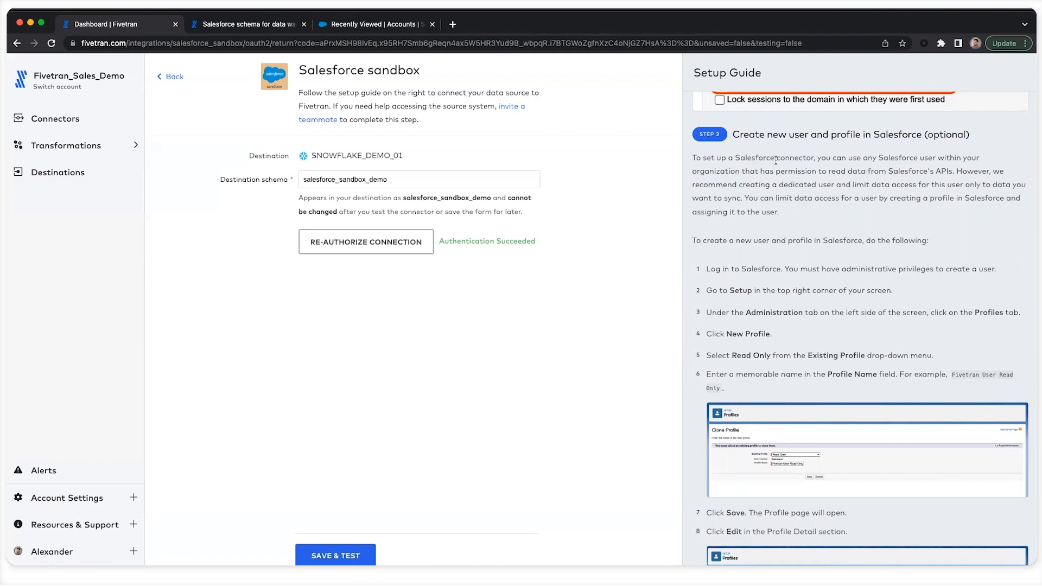
pyautogui.scroll(-3)
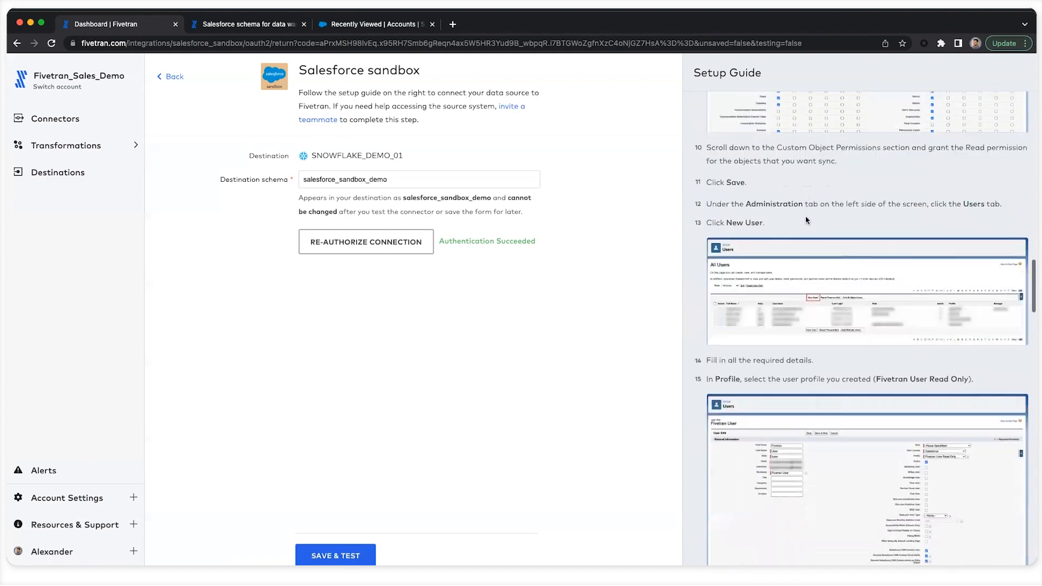
pyautogui.scroll(-3)
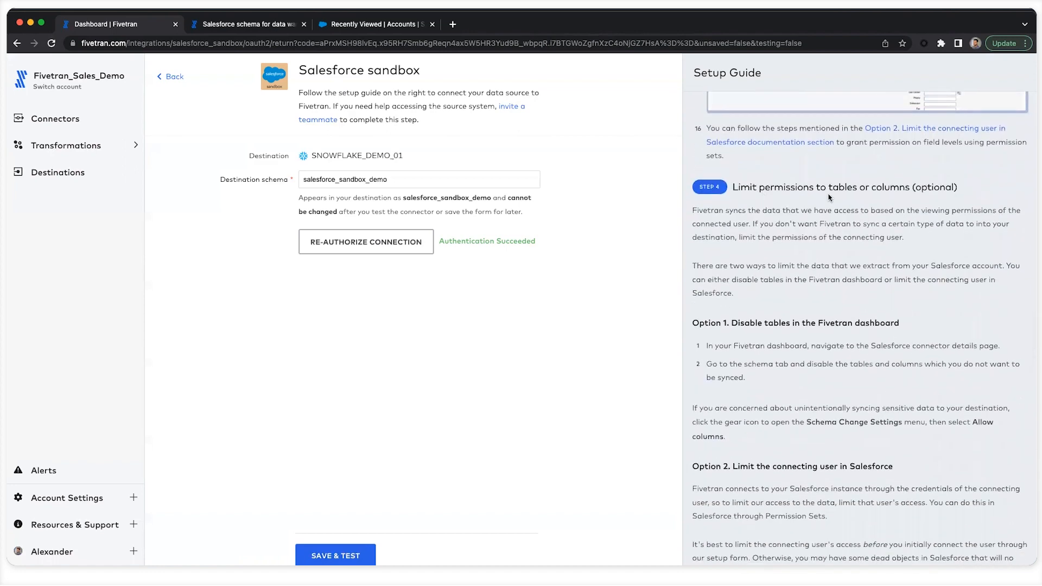
pyautogui.moveTo(785, 193)
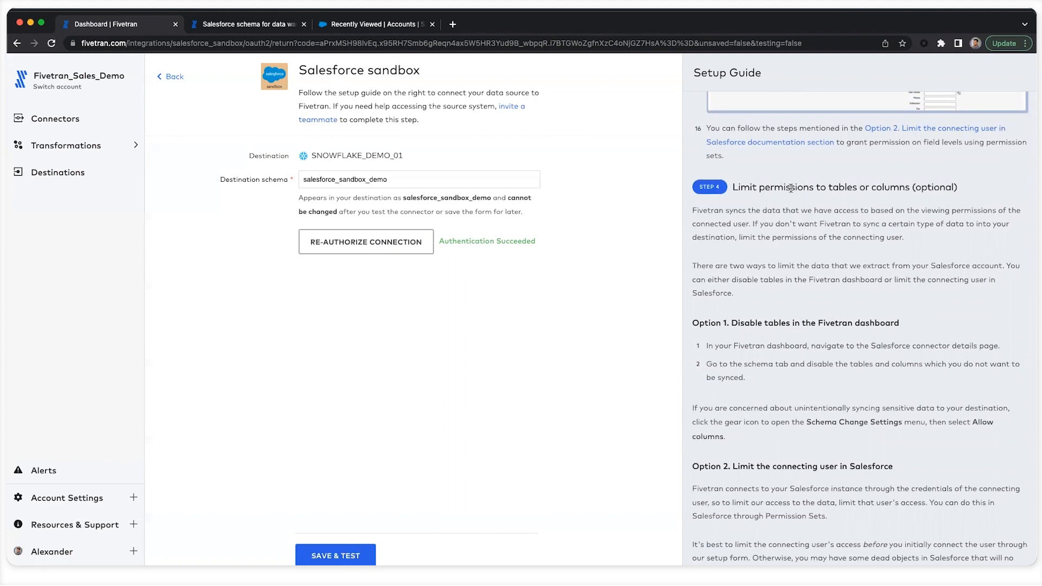
pyautogui.moveTo(892, 191)
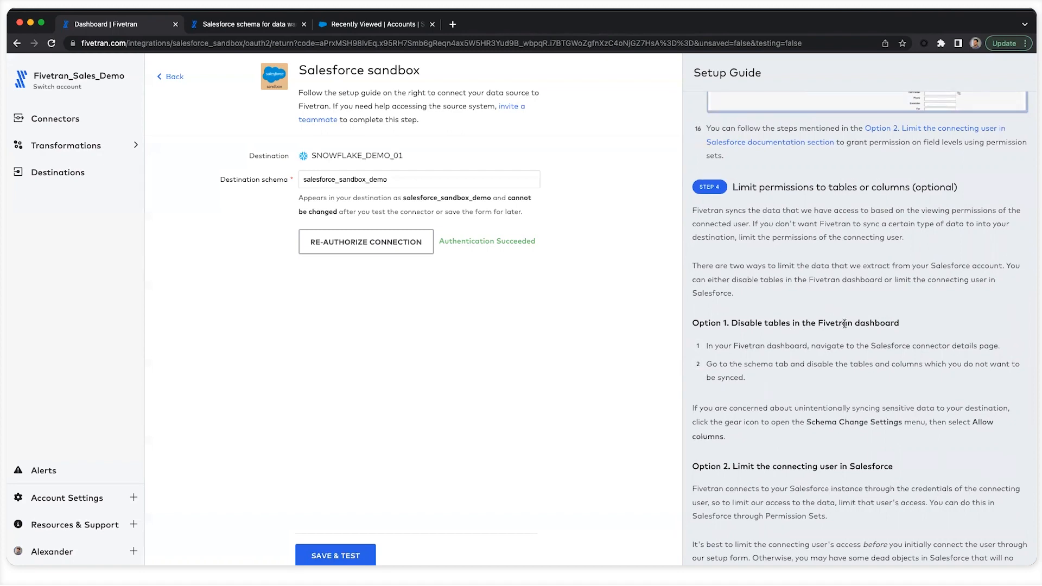
pyautogui.scroll(3)
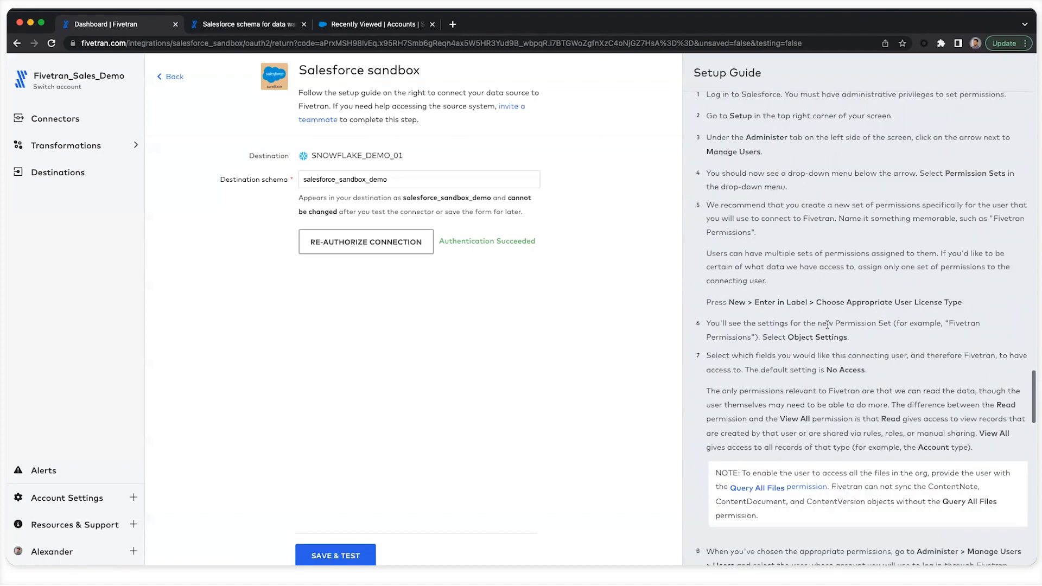
pyautogui.scroll(-3)
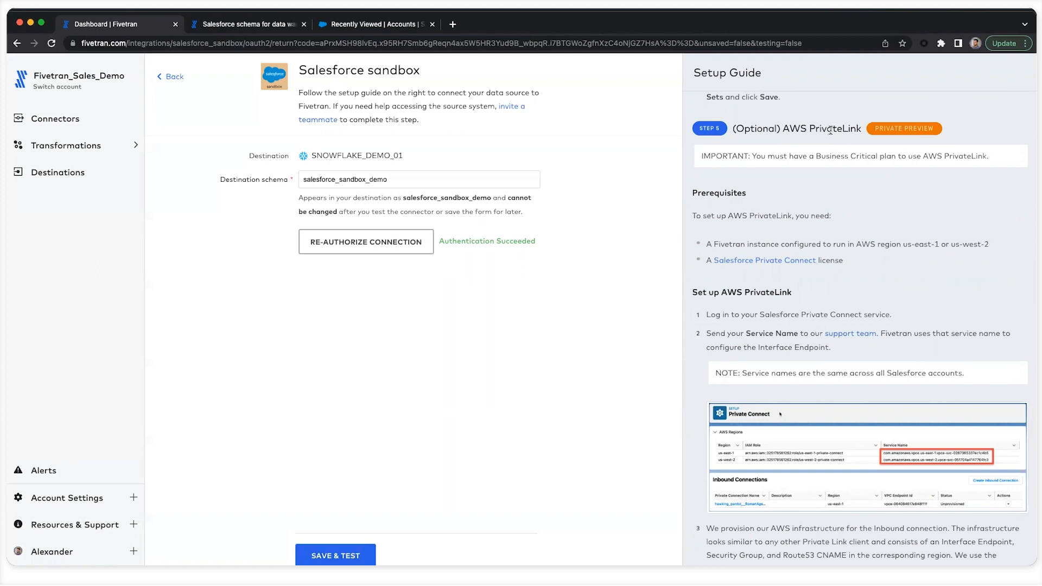
pyautogui.moveTo(783, 129)
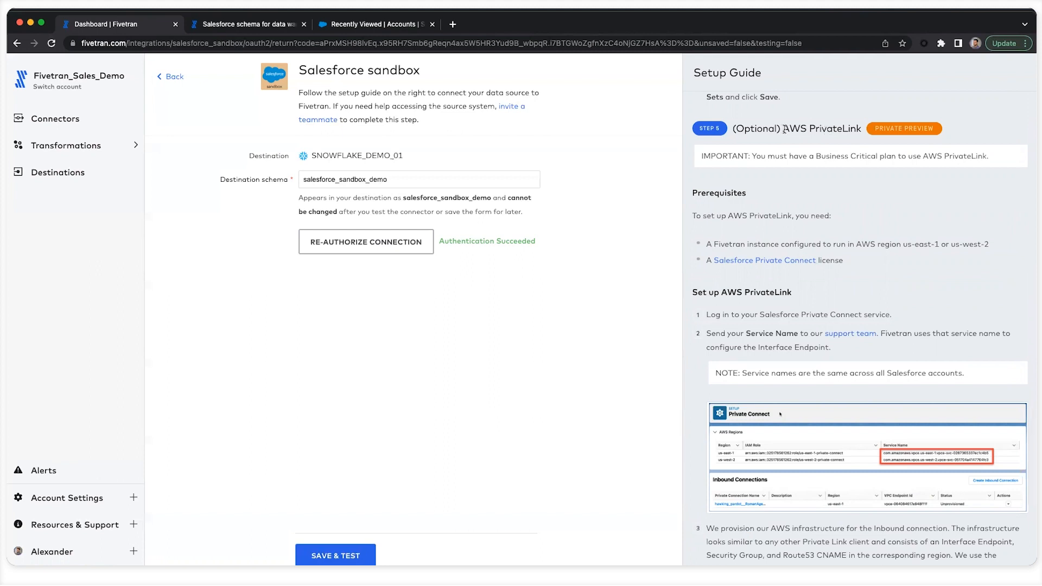
pyautogui.moveTo(802, 145)
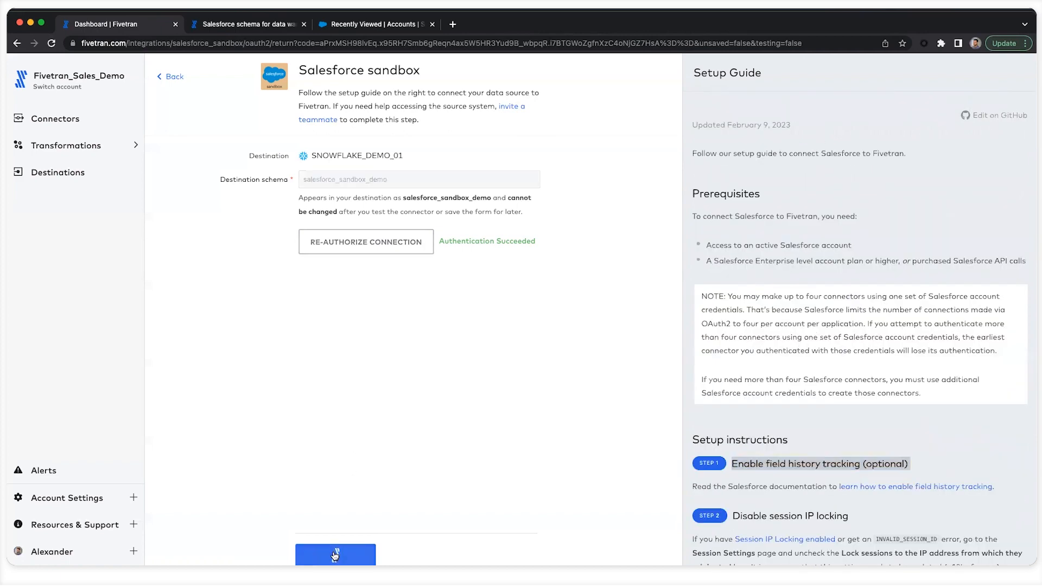
# Step: Save and test the connection, then continue once all tests pass
pyautogui.click(335, 555)
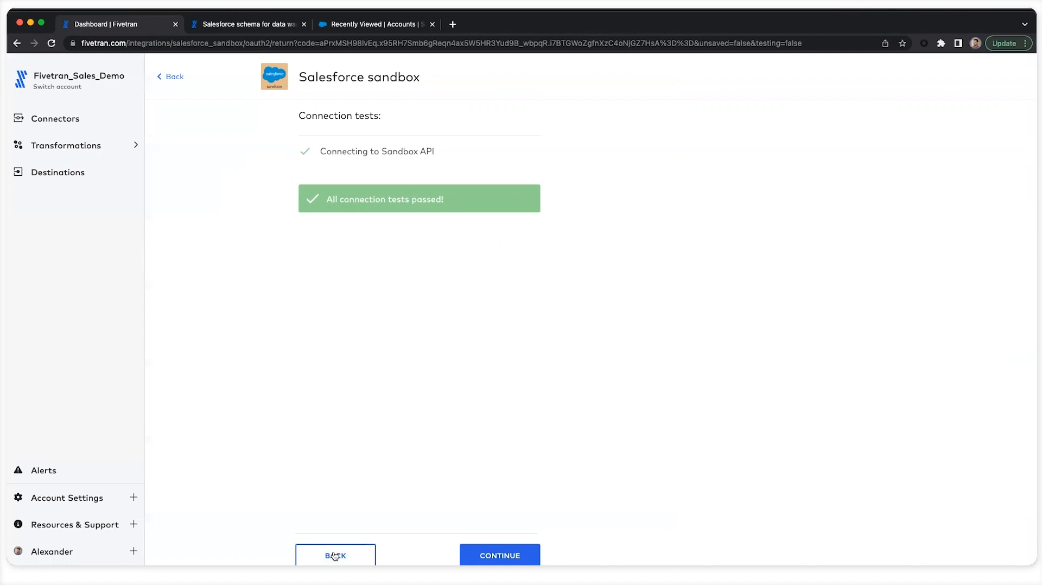
pyautogui.moveTo(499, 555)
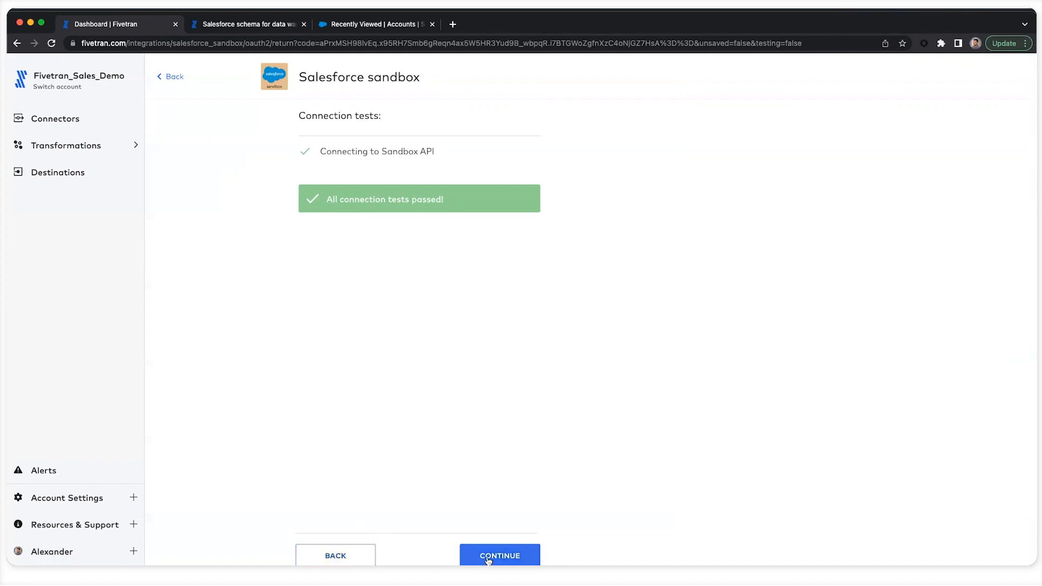
pyautogui.click(499, 554)
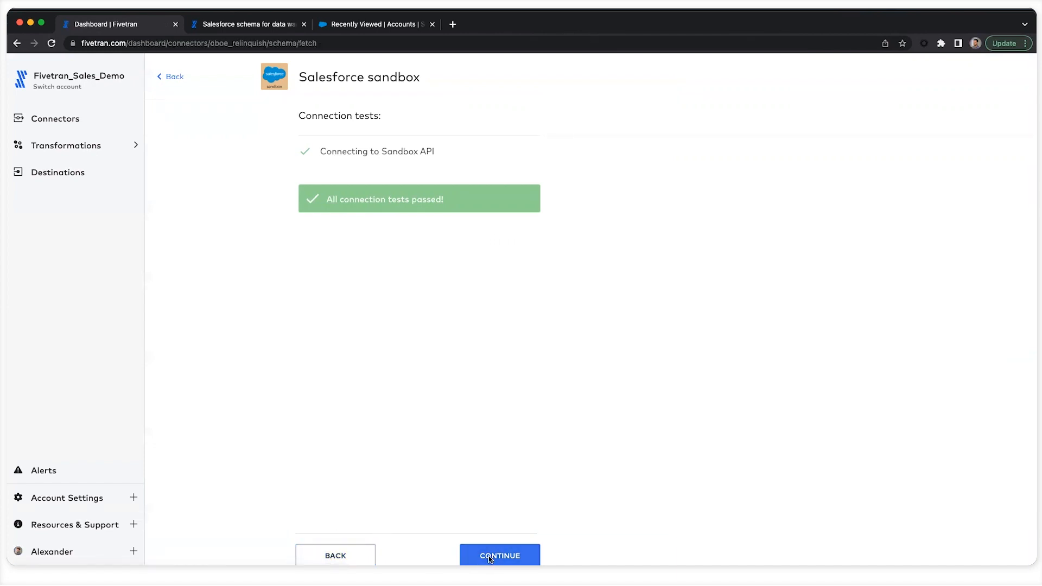
pyautogui.click(499, 555)
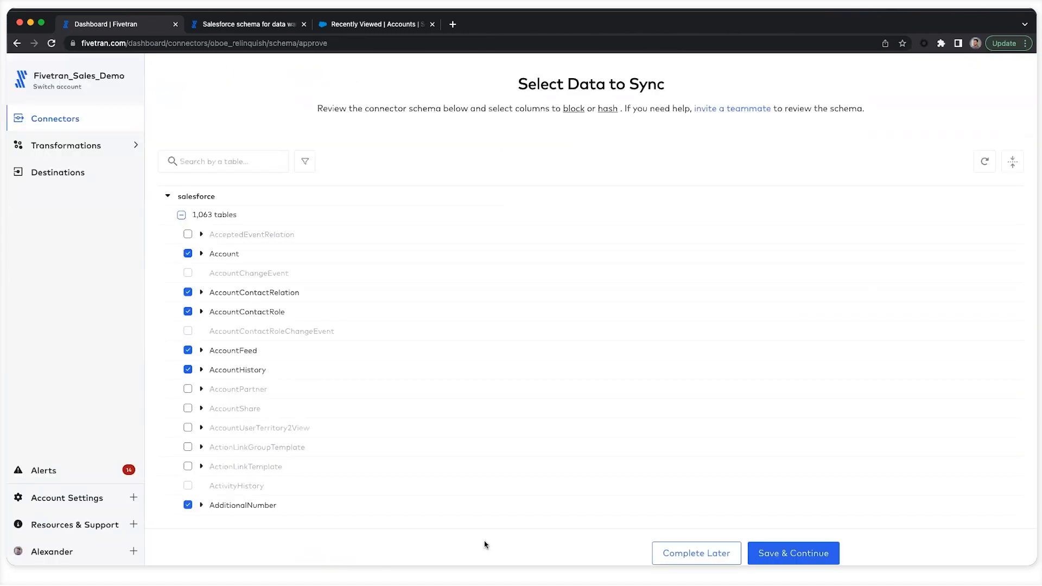
pyautogui.moveTo(206, 267)
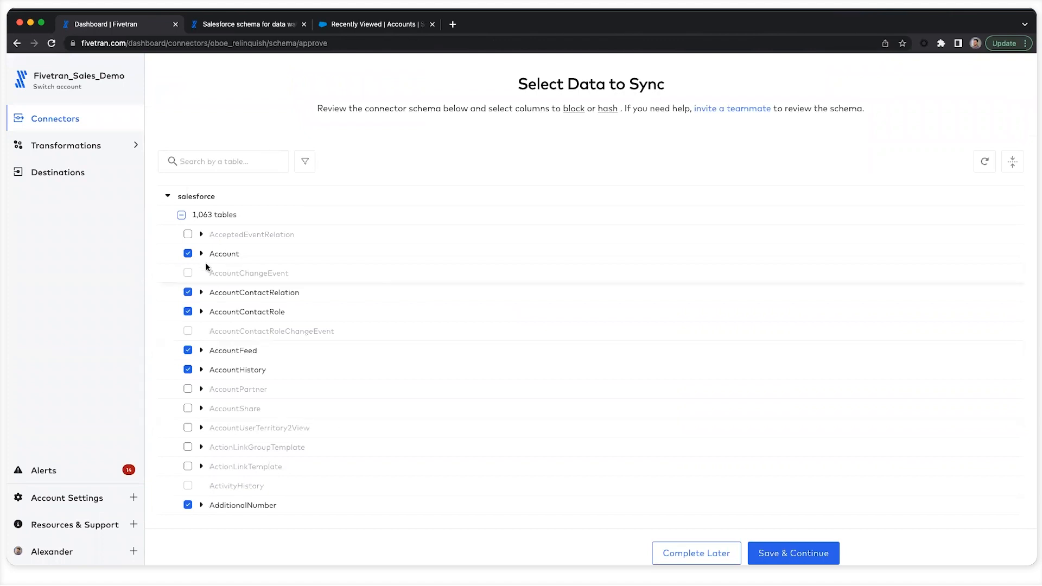
# Step: Review the Account table's columns by expanding and collapsing it
pyautogui.click(201, 252)
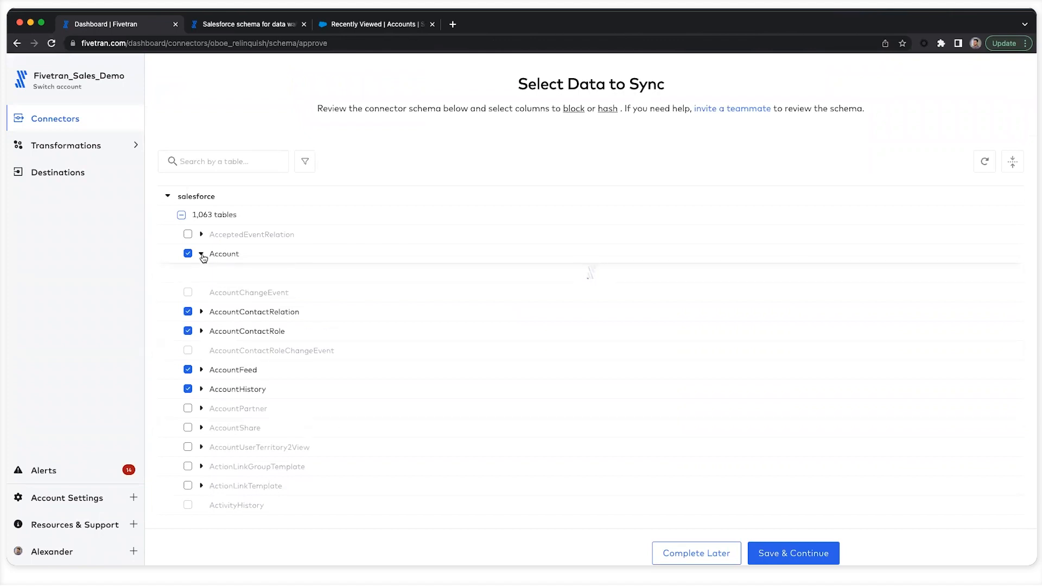
pyautogui.click(201, 254)
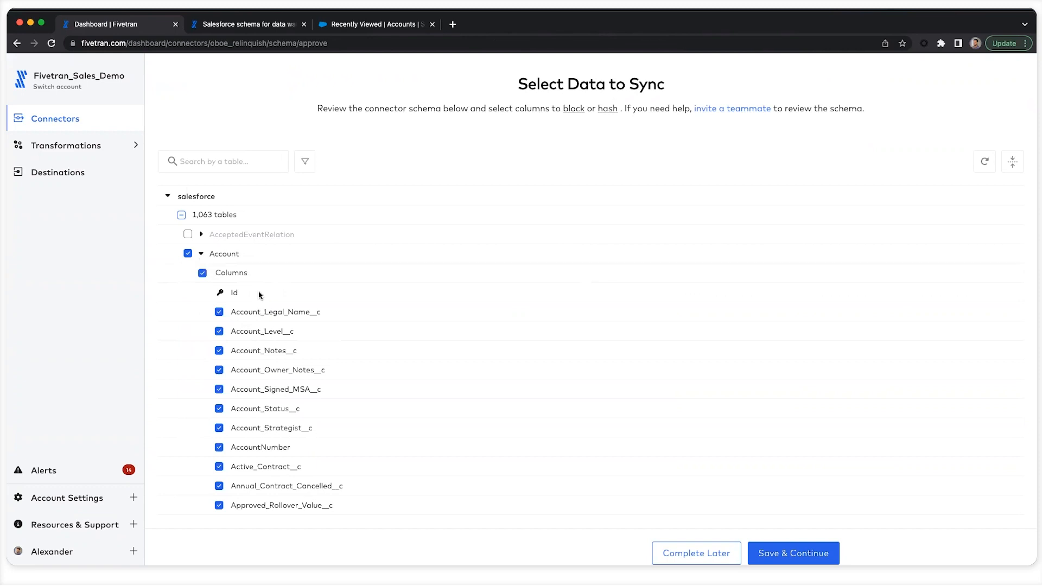
pyautogui.scroll(-3)
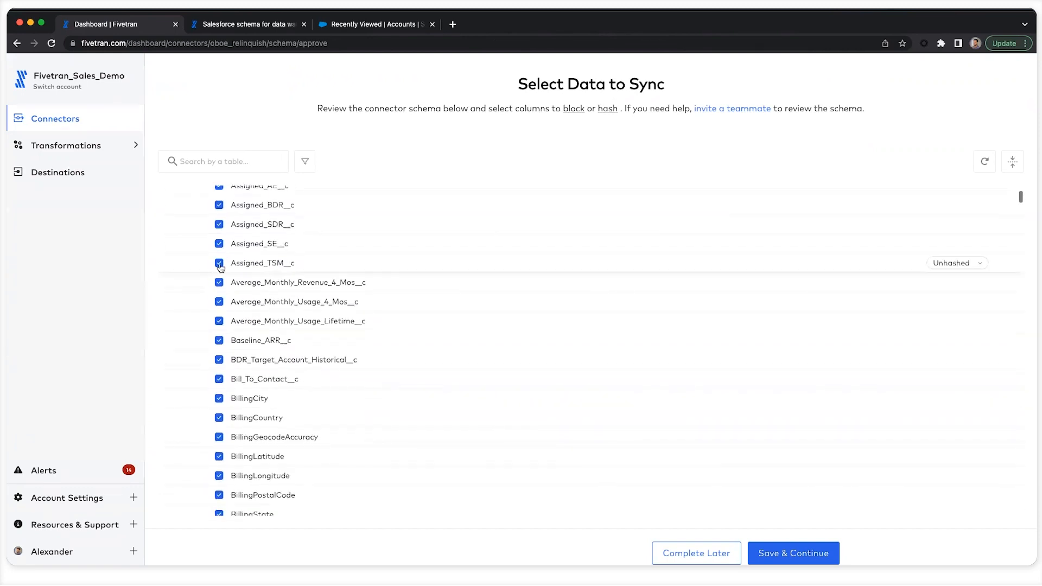
pyautogui.scroll(3)
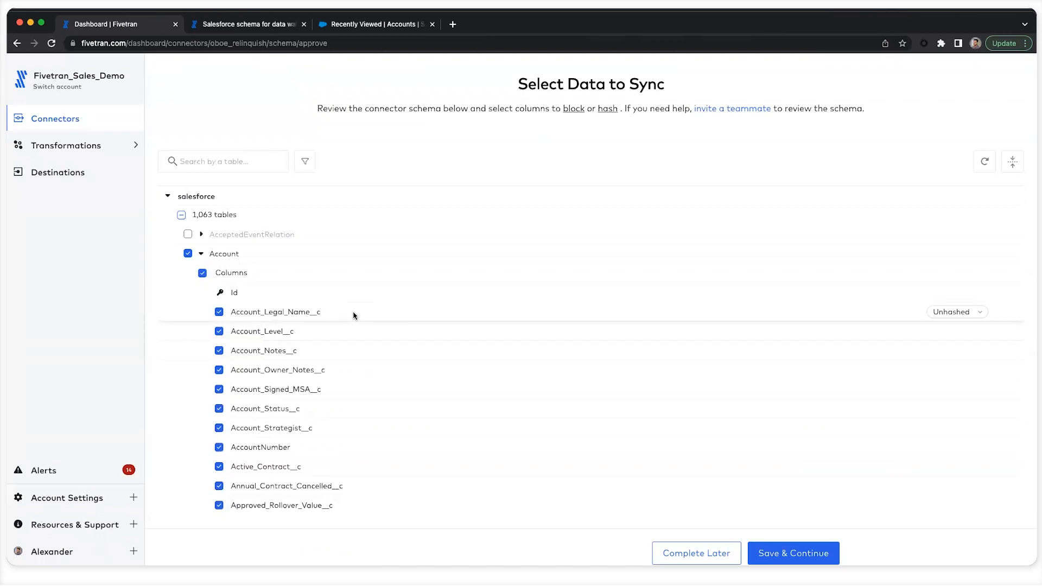
pyautogui.click(201, 253)
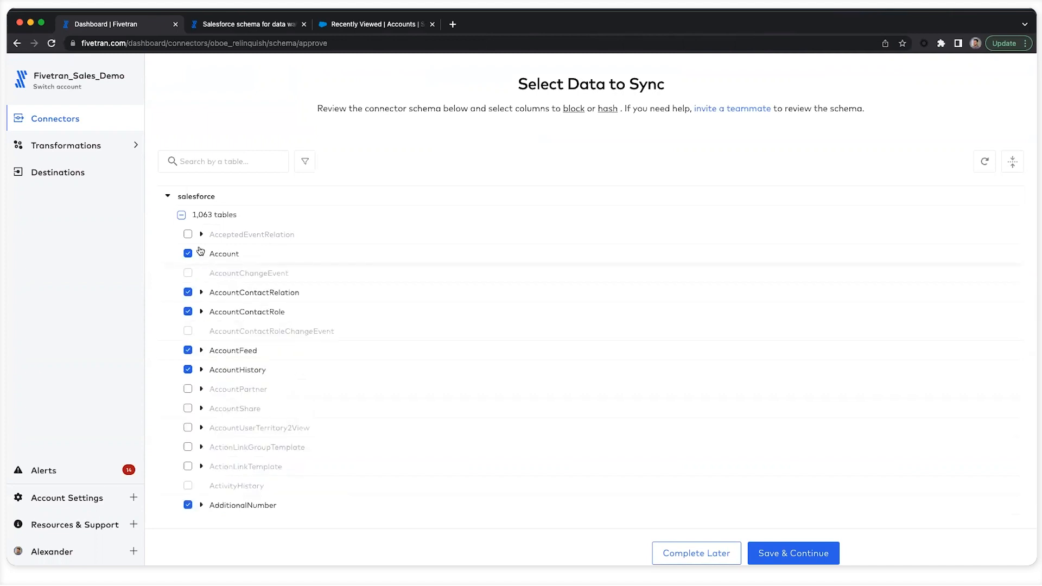
# Step: Deselect all 1,063 tables, select only Account, and save the selection
pyautogui.click(188, 215)
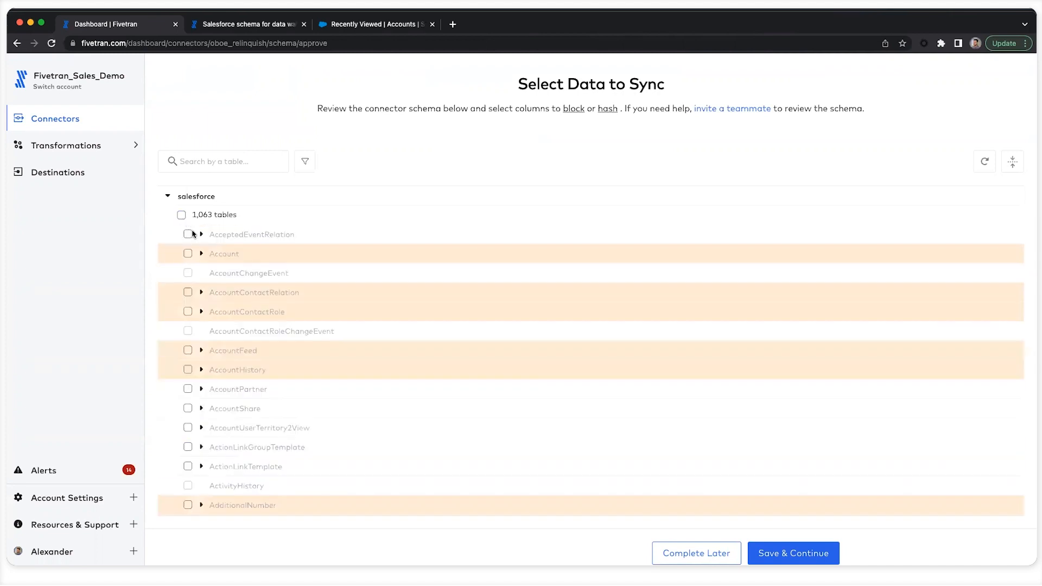
pyautogui.click(188, 253)
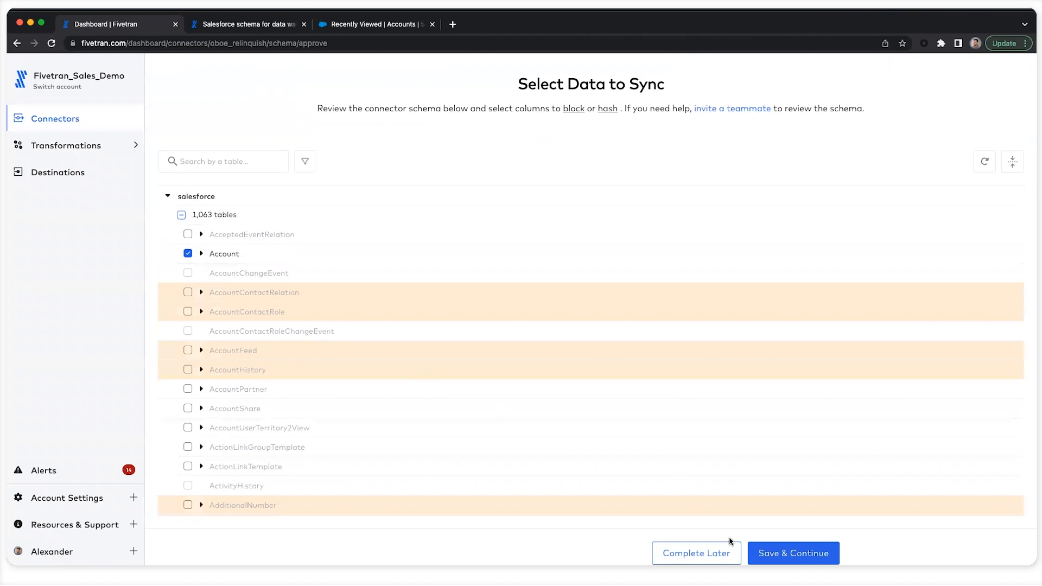
pyautogui.click(791, 552)
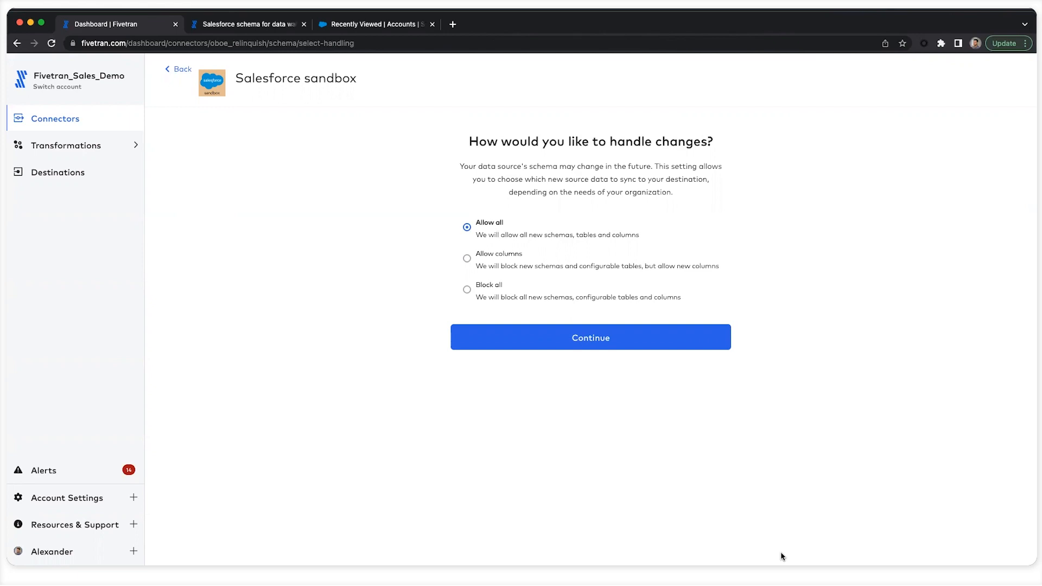
pyautogui.moveTo(601, 347)
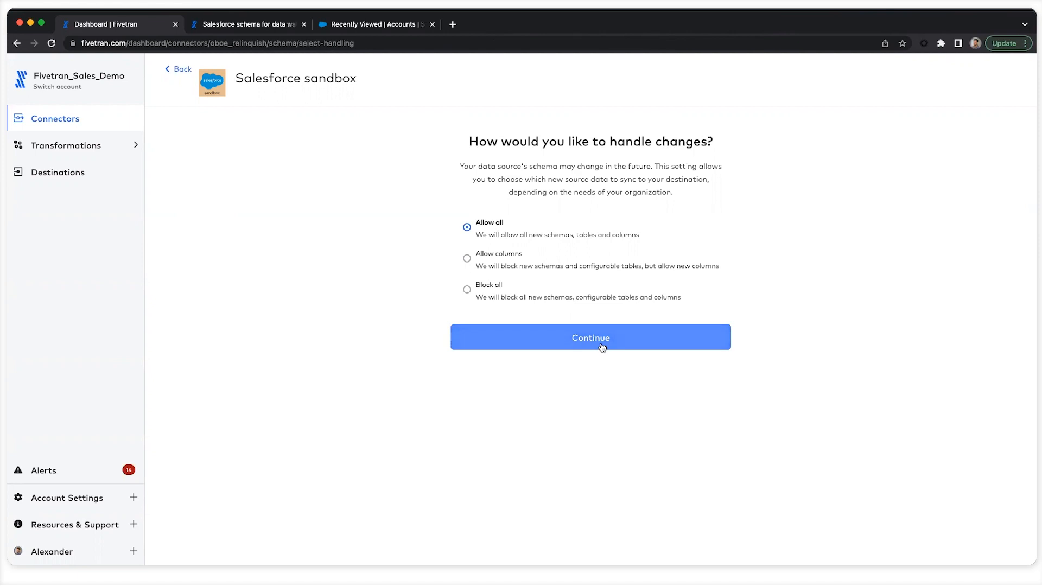
# Step: Keep 'Allow all' for future schema changes and continue
pyautogui.click(590, 337)
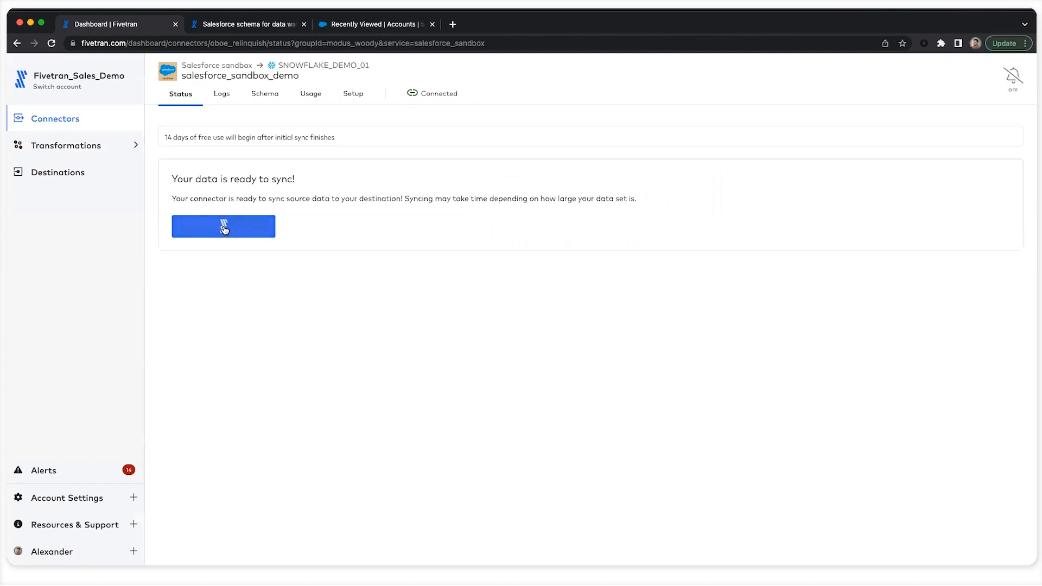
# Step: Start the initial sync and view the connector's setup settings
pyautogui.click(222, 227)
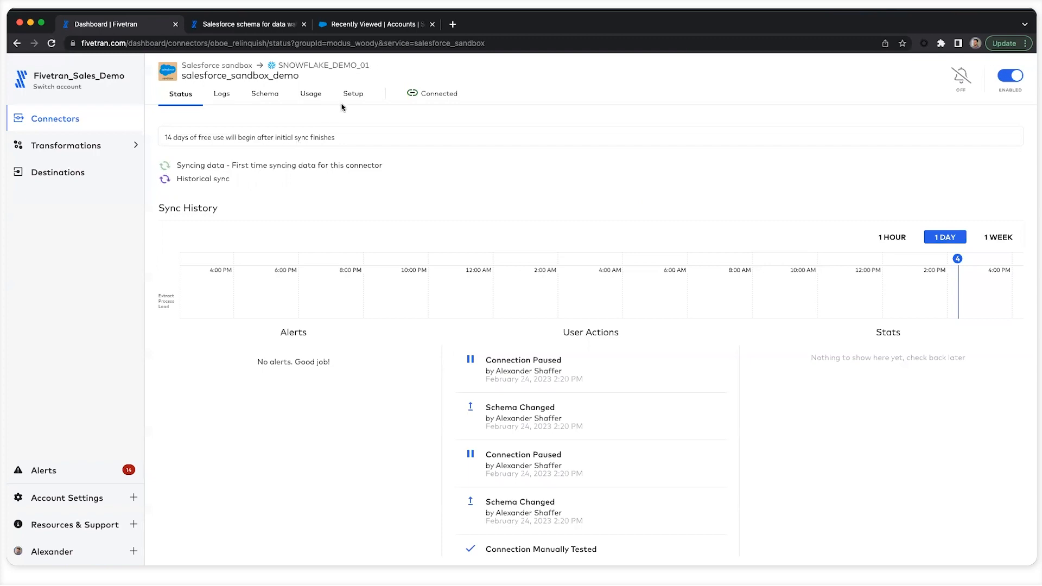
pyautogui.click(353, 94)
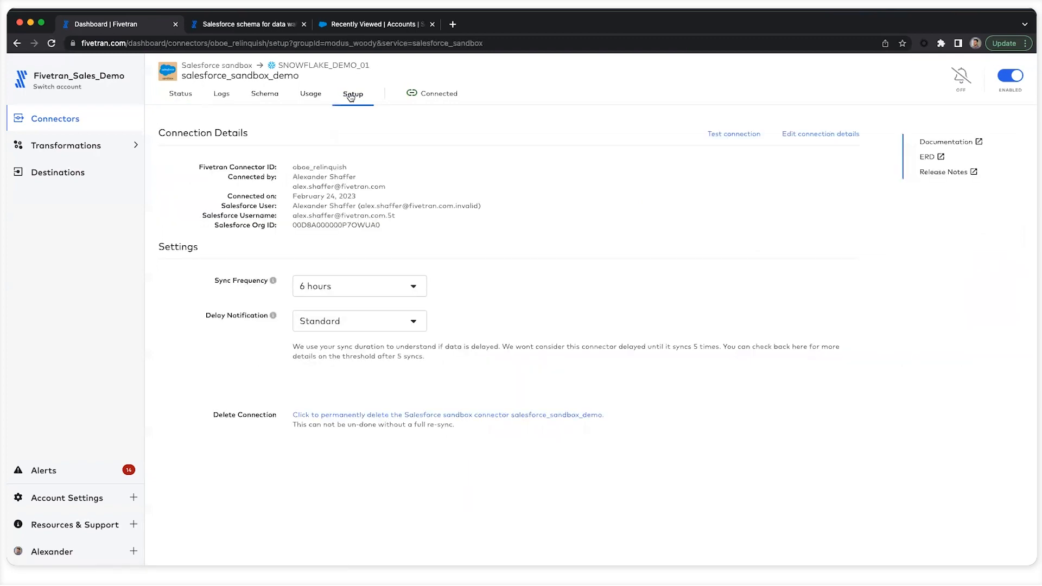
pyautogui.moveTo(273, 283)
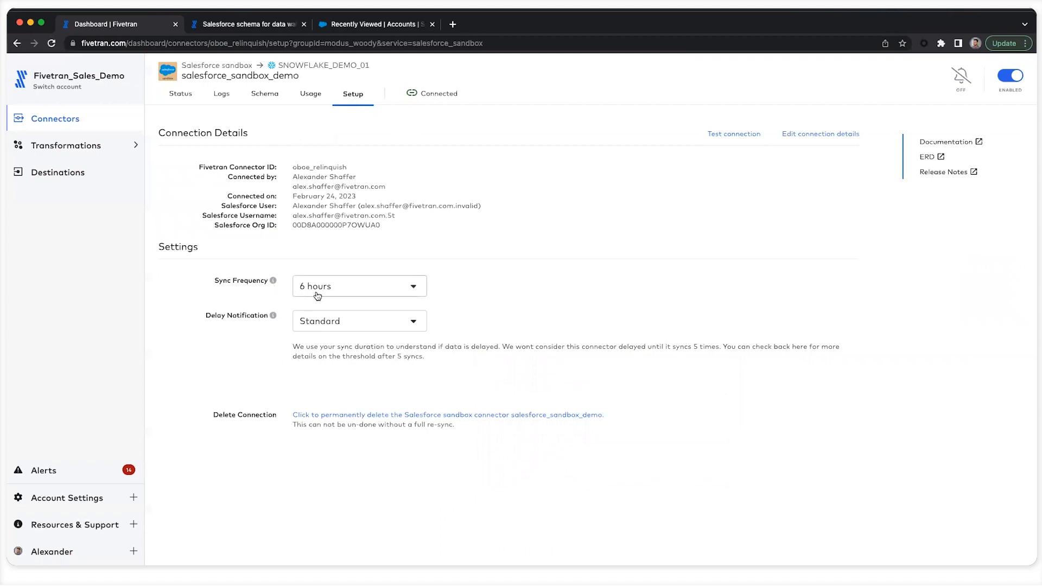
# Step: Review the sync frequency options, keep 6 hours, and view the schema with only Account
pyautogui.click(359, 285)
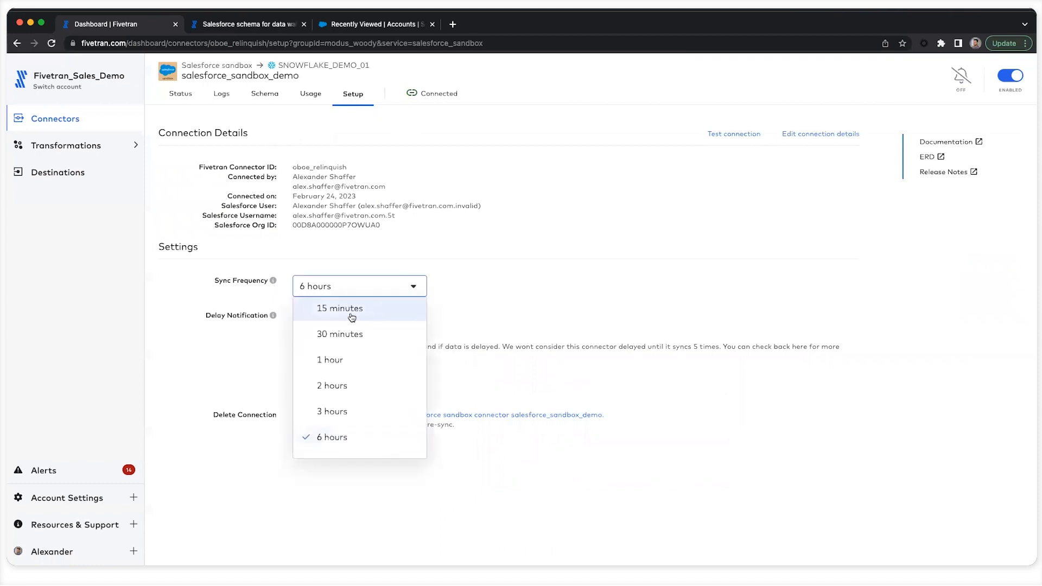
pyautogui.scroll(-3)
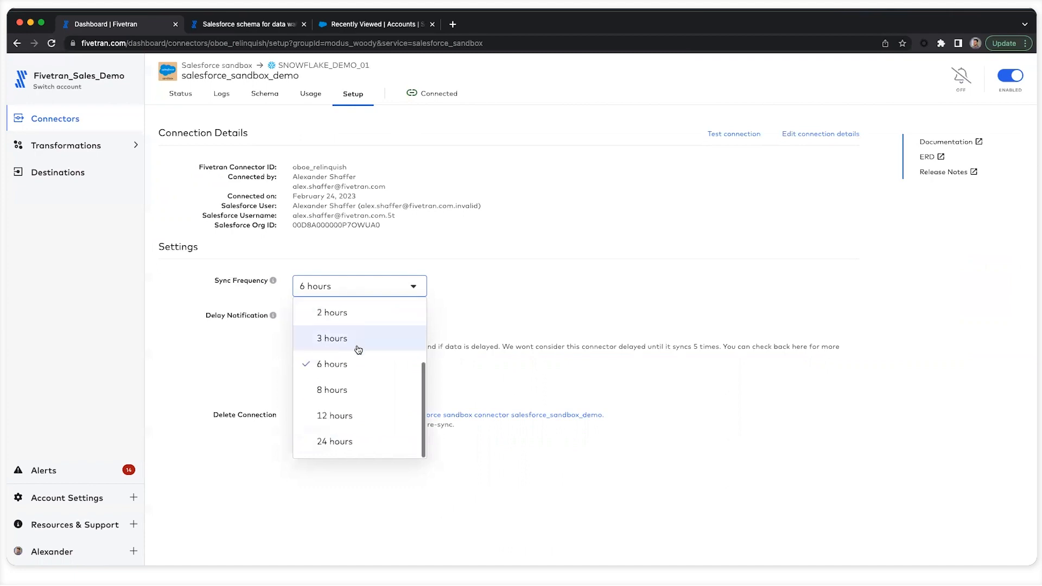
pyautogui.moveTo(340, 445)
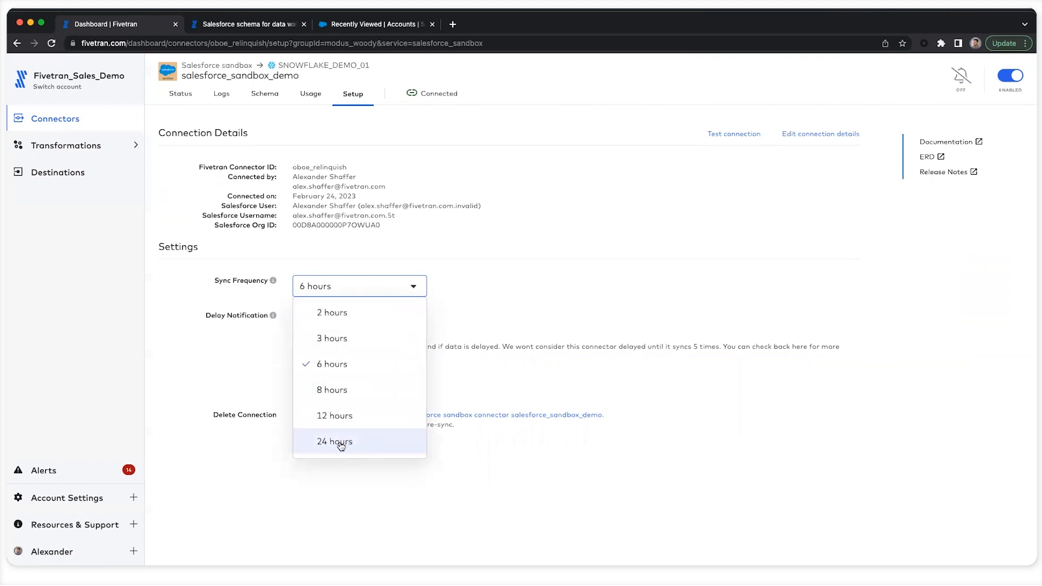
pyautogui.scroll(3)
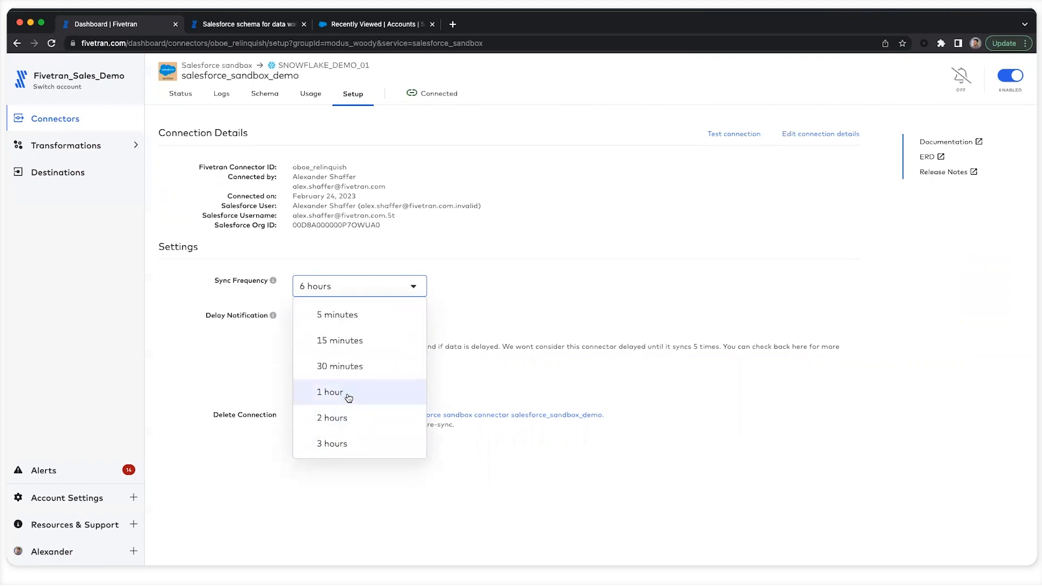
pyautogui.click(264, 93)
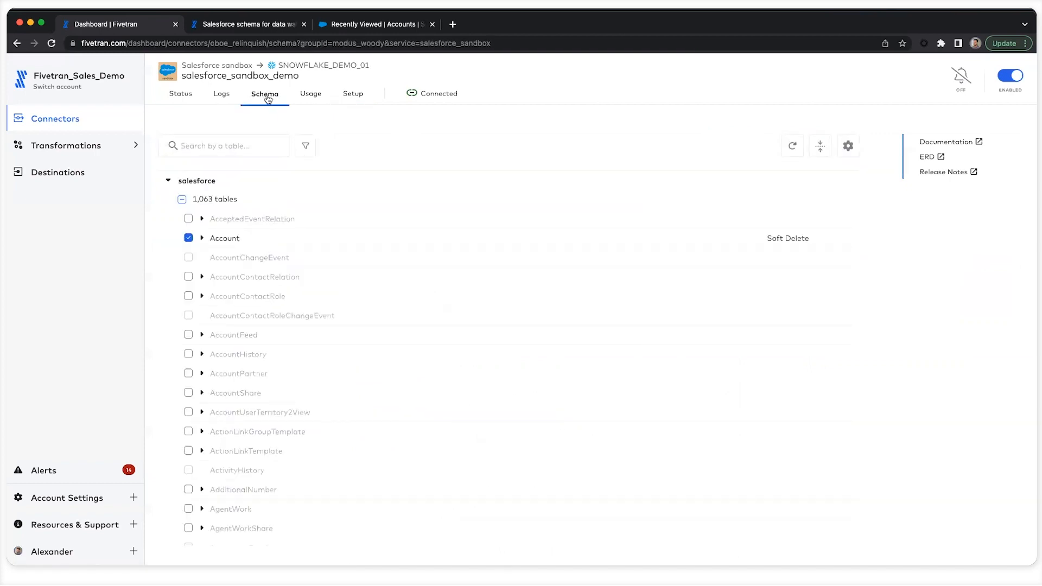
pyautogui.click(188, 237)
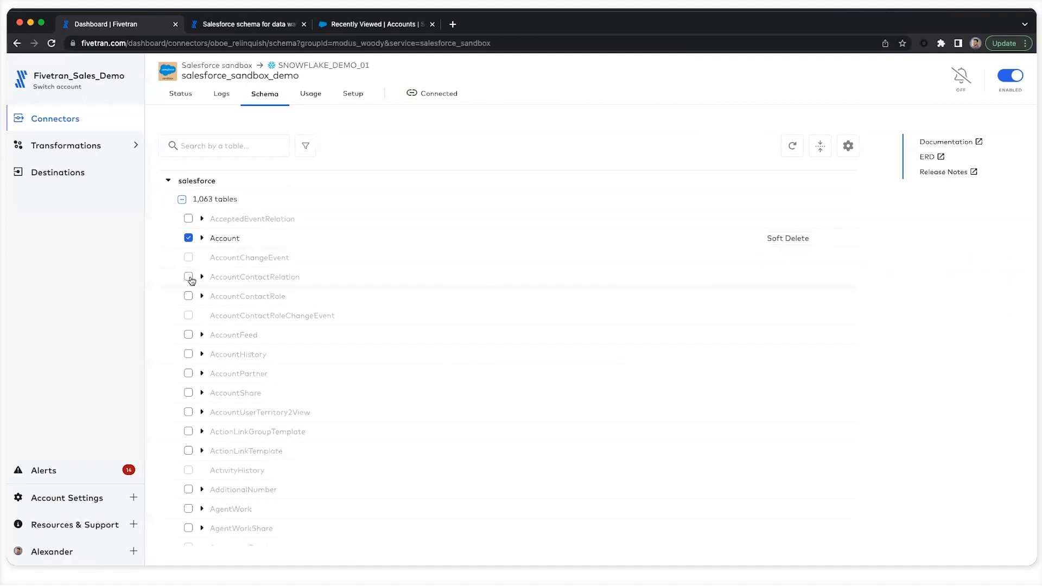
pyautogui.moveTo(750, 133)
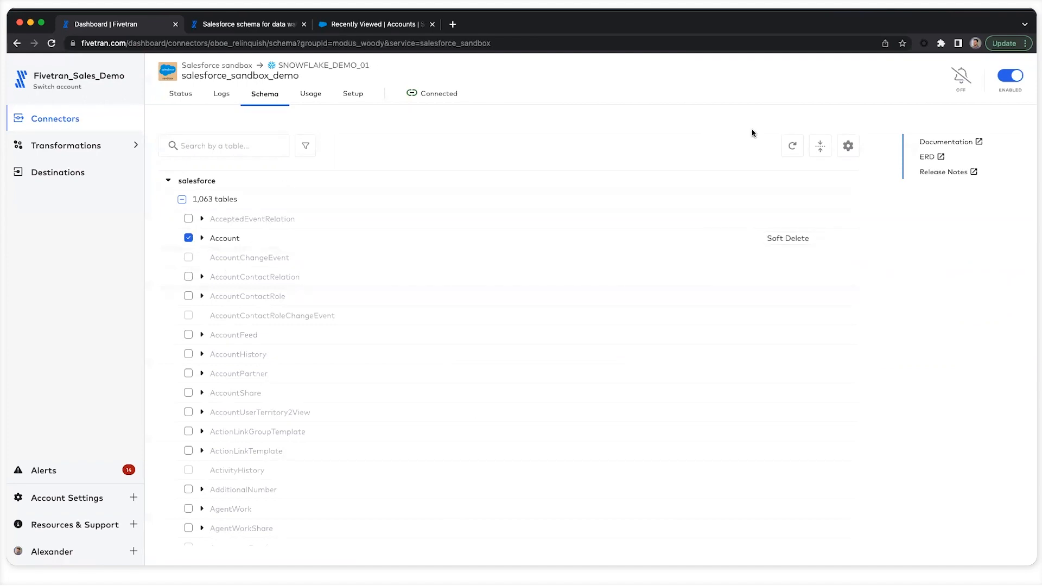
pyautogui.click(848, 146)
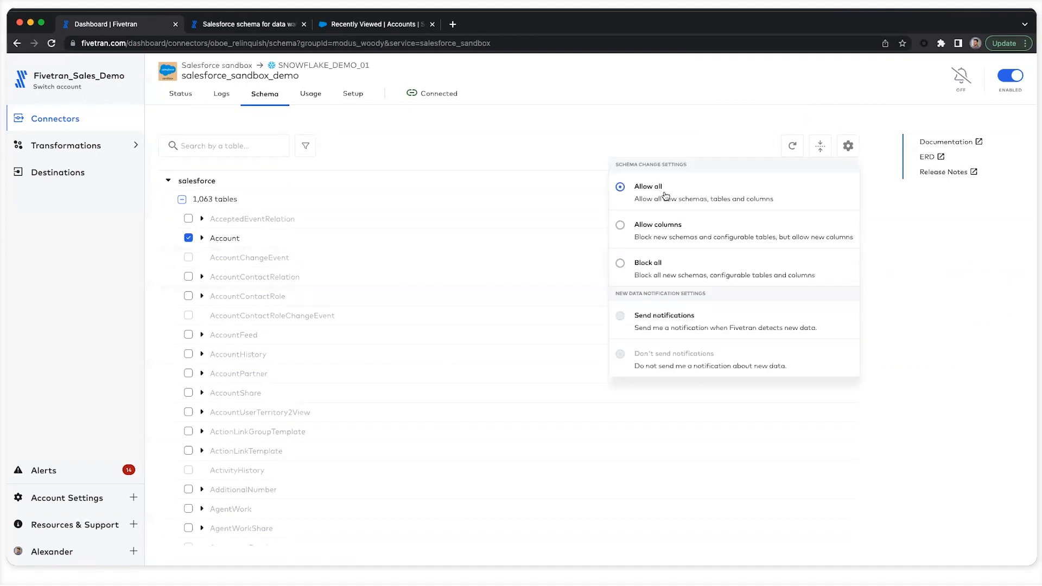
pyautogui.moveTo(662, 250)
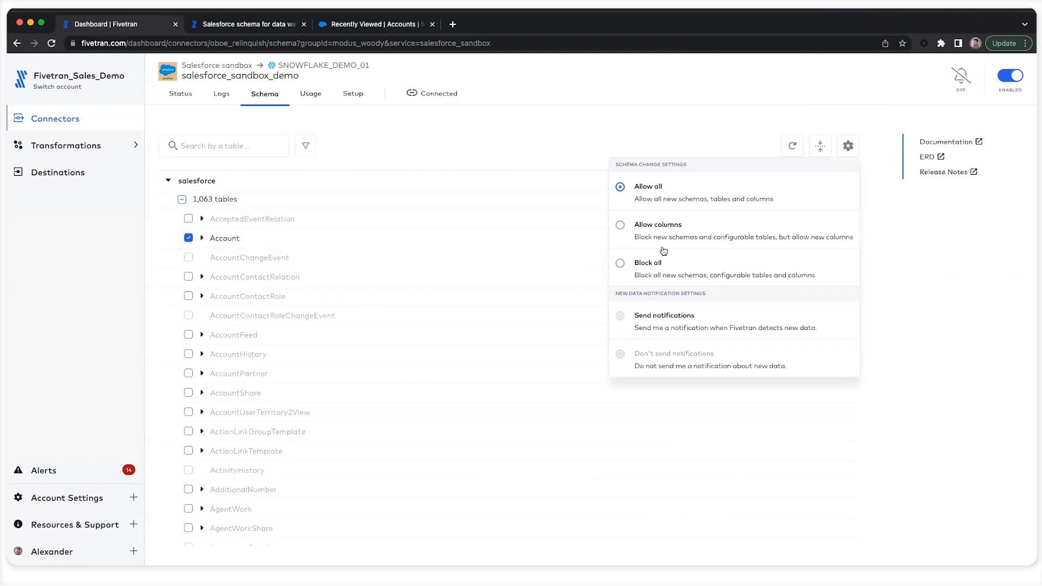
pyautogui.click(848, 146)
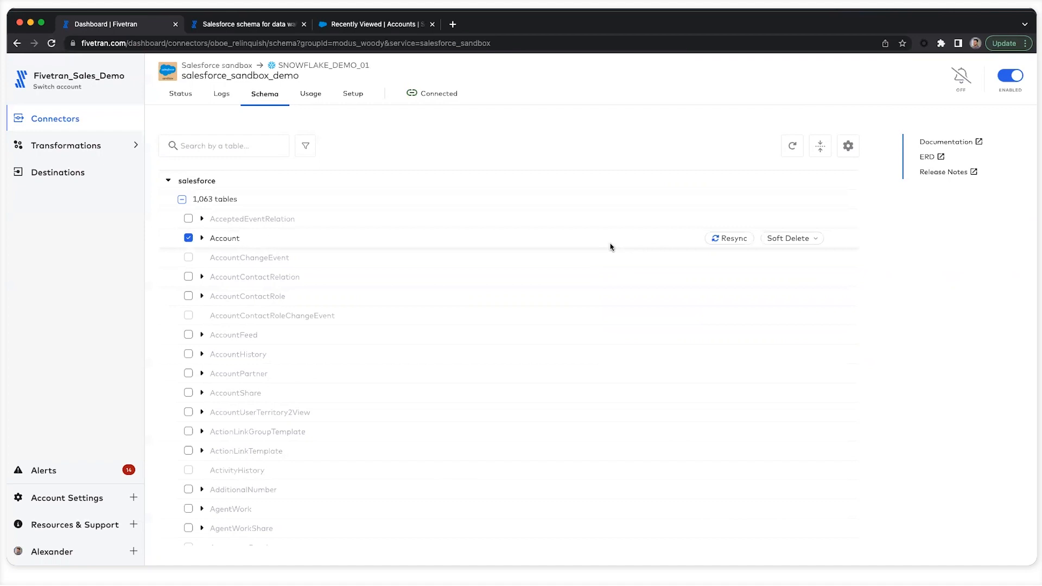
pyautogui.moveTo(694, 242)
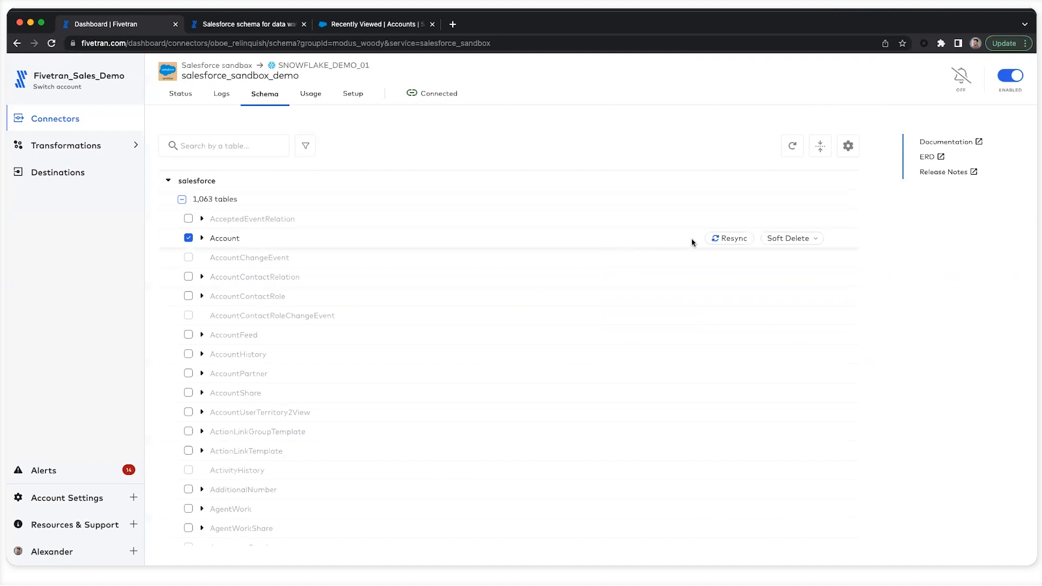
pyautogui.moveTo(791, 238)
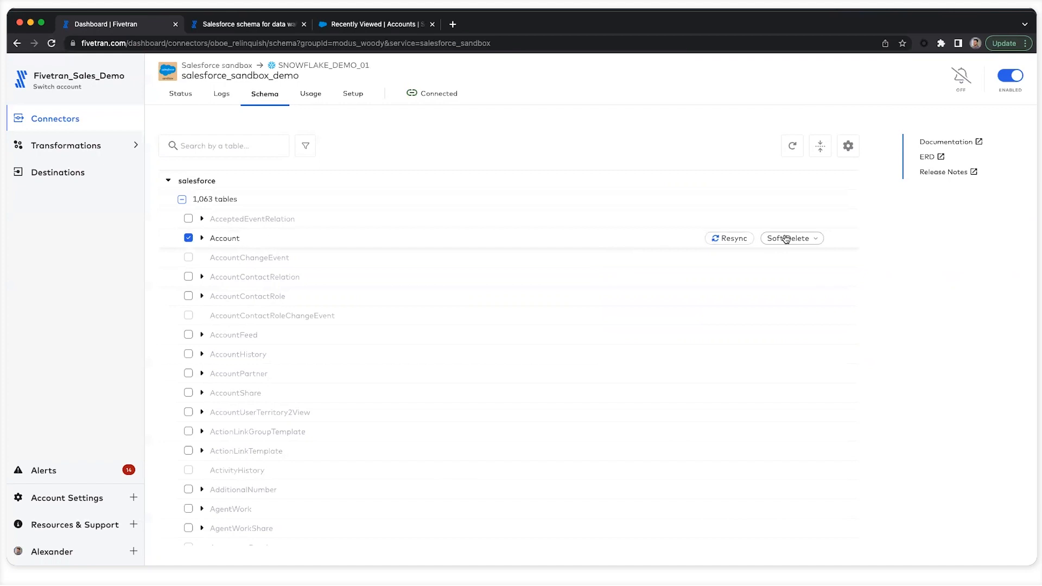
# Step: Review Account's sync modes keeping Soft delete, then view the connector's sync logs
pyautogui.click(791, 238)
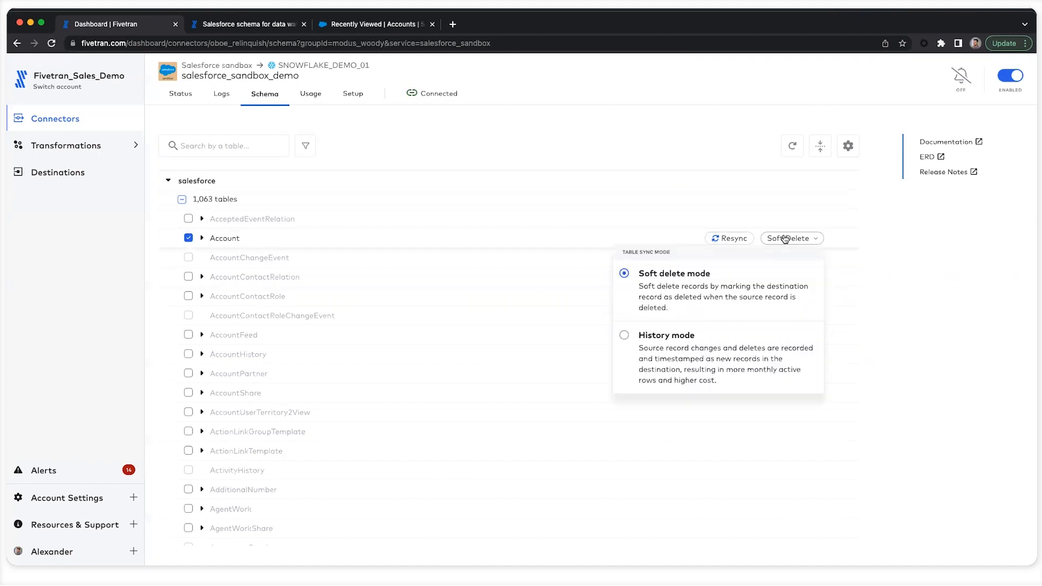
pyautogui.moveTo(657, 346)
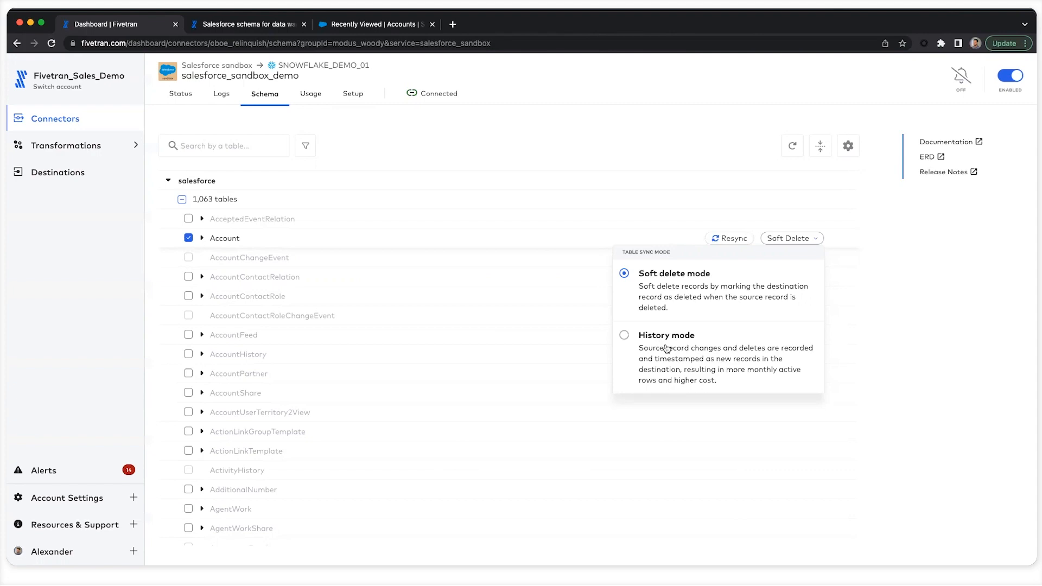
pyautogui.click(642, 234)
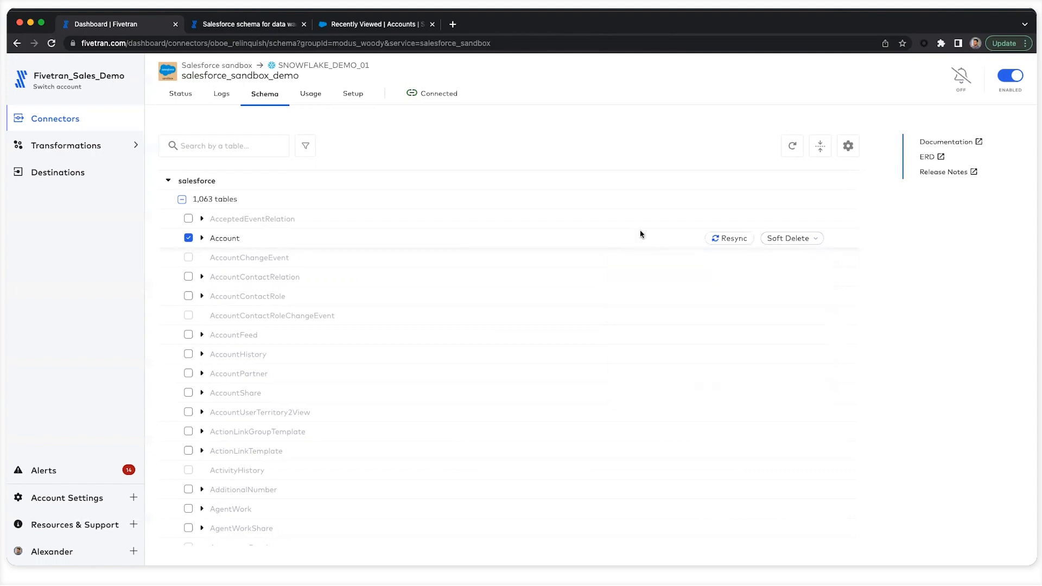
pyautogui.click(221, 93)
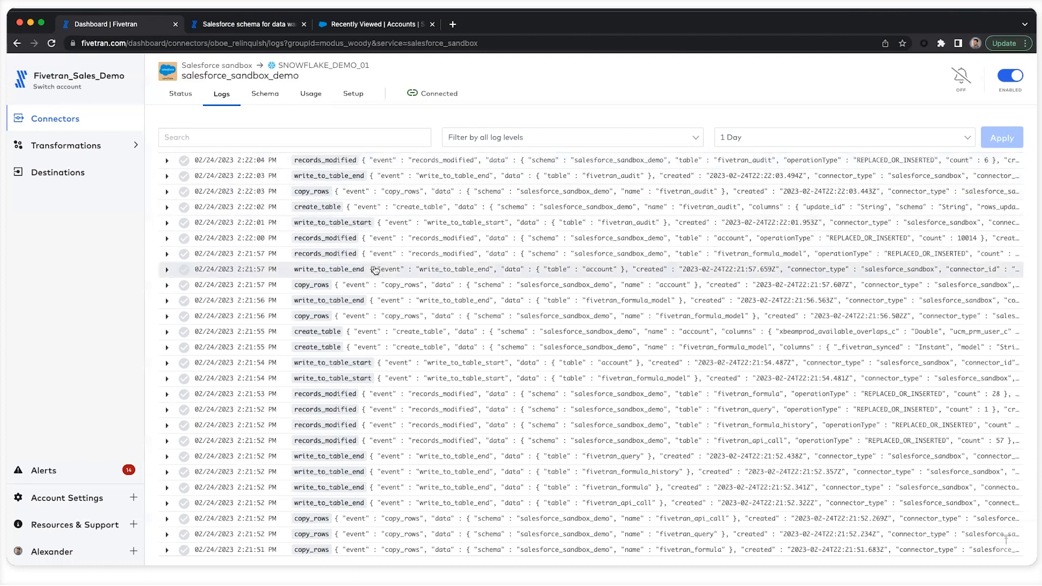
pyautogui.scroll(-3)
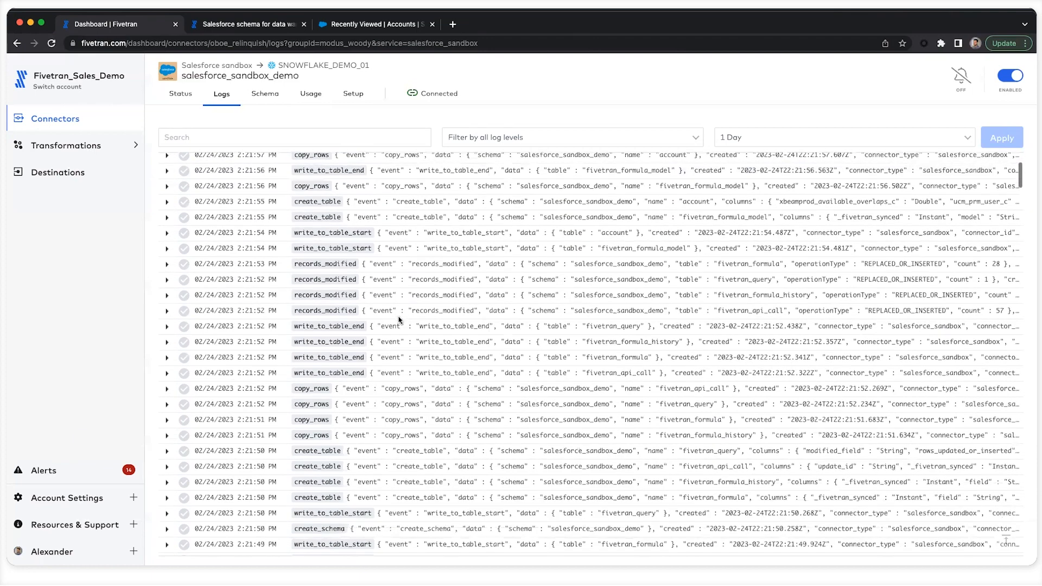
pyautogui.scroll(-3)
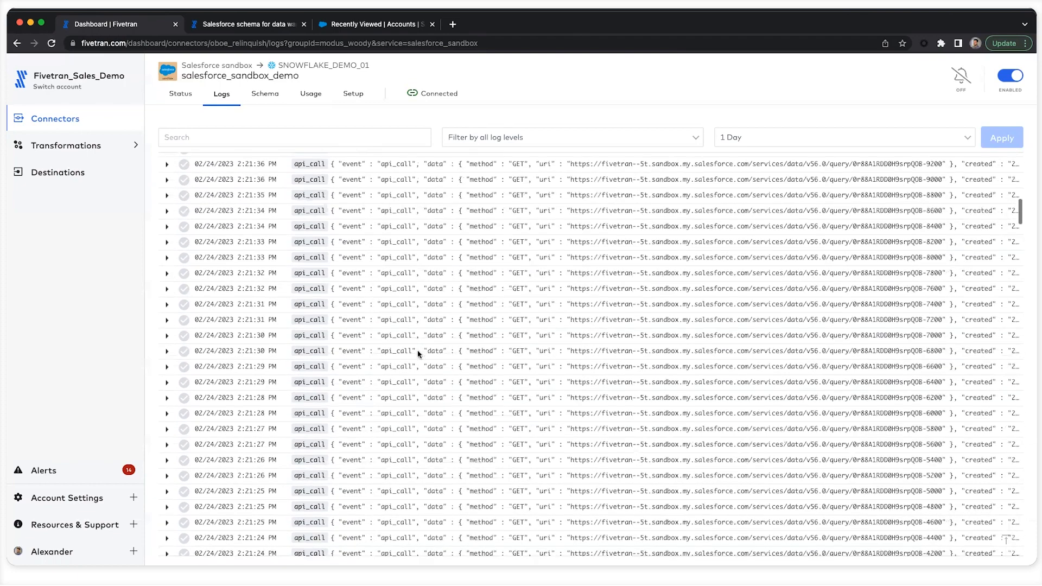
pyautogui.scroll(3)
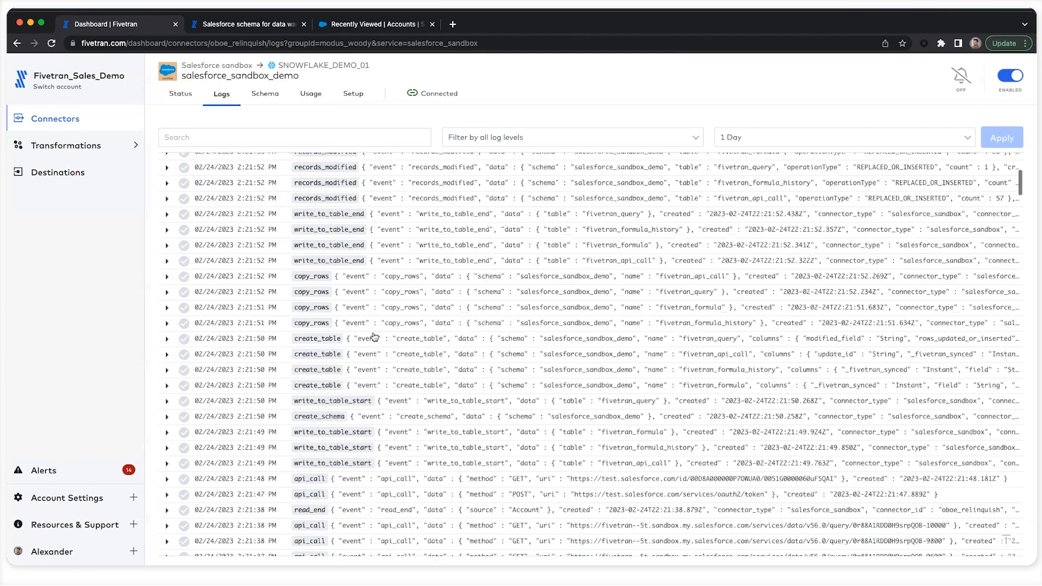
# Step: Return to the connector's Status page and show the last 1 hour of sync history
pyautogui.click(180, 93)
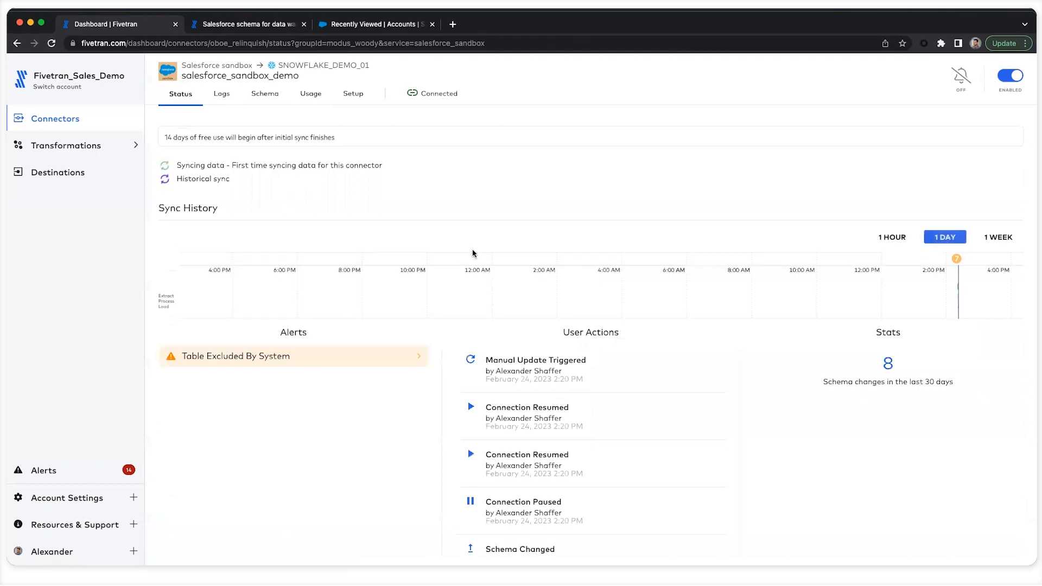
pyautogui.click(892, 237)
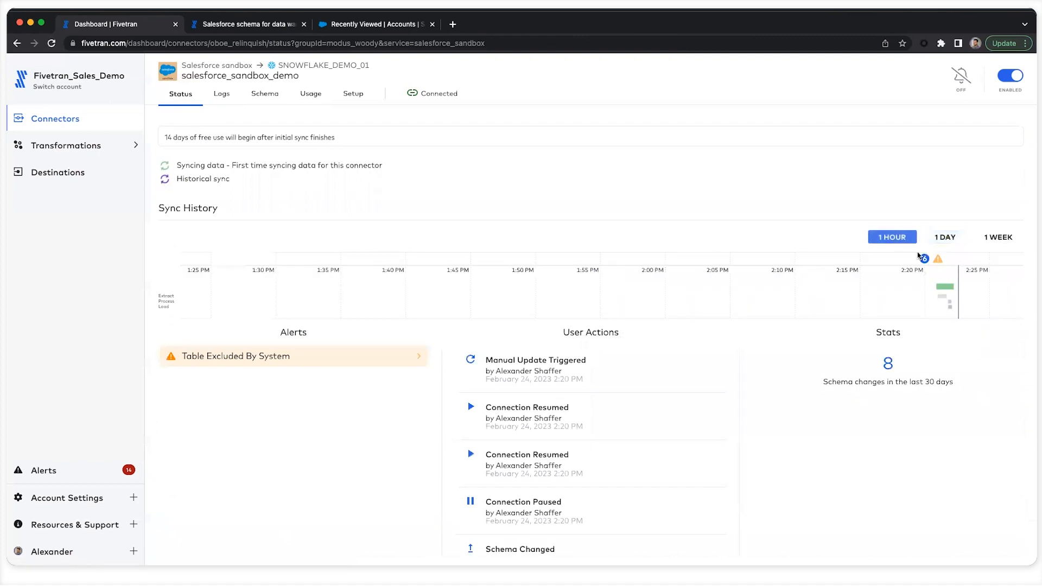
pyautogui.moveTo(804, 268)
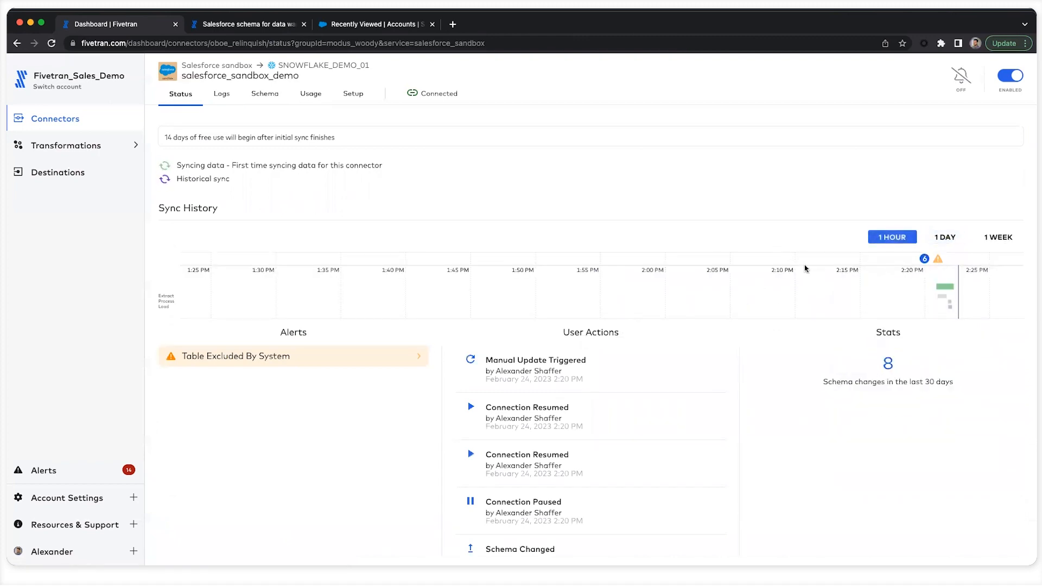